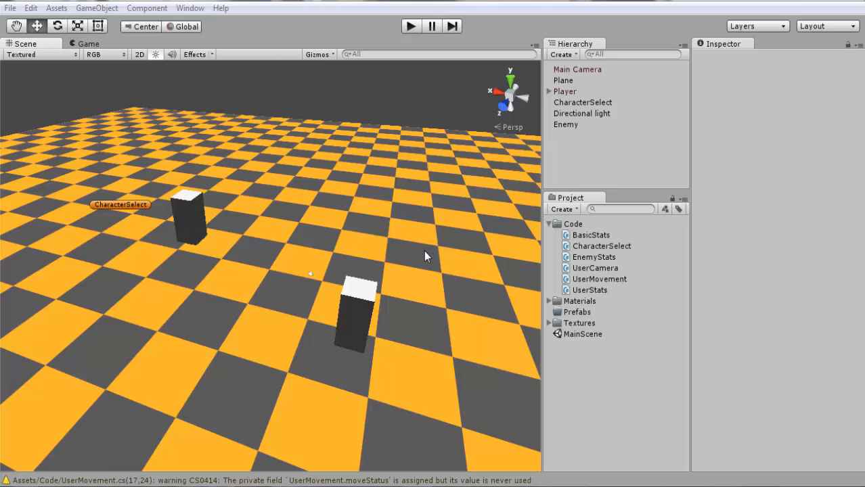
Step: Open the UserStats script from the Project panel in MonoDevelop
{"action": "left_click_drag", "start_coordinate": [426, 256], "coordinate": [460, 217]}
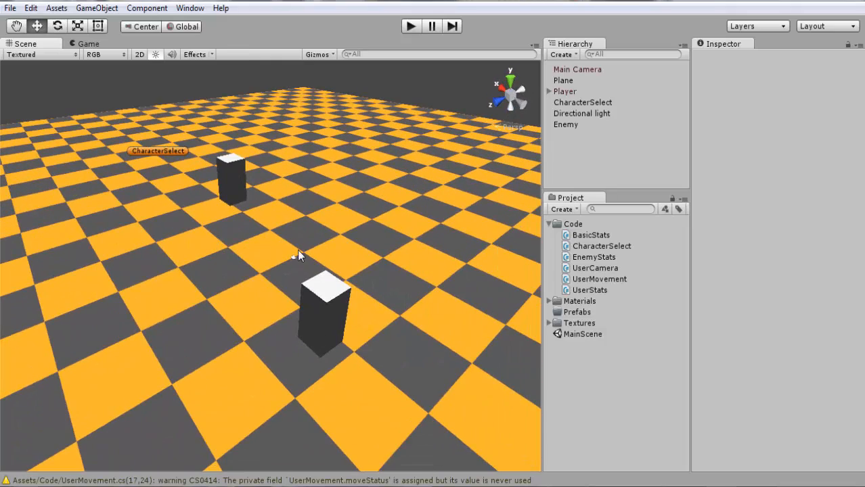
{"action": "mouse_move", "coordinate": [237, 175]}
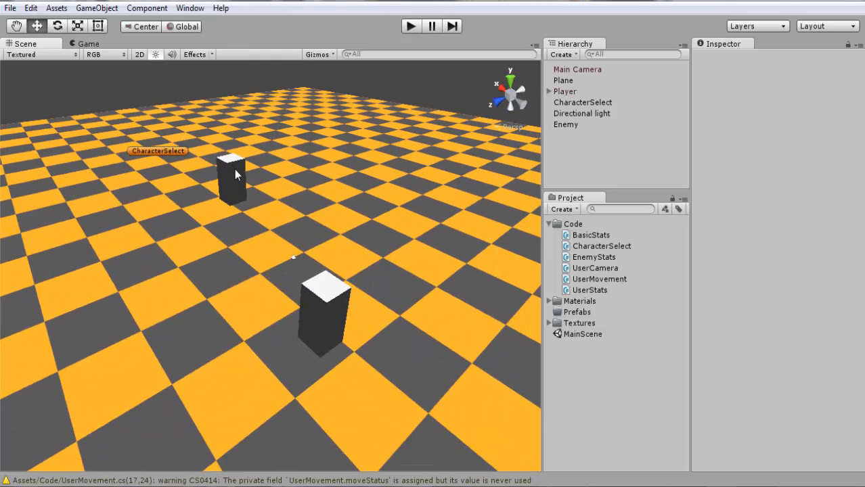
{"action": "mouse_move", "coordinate": [322, 184]}
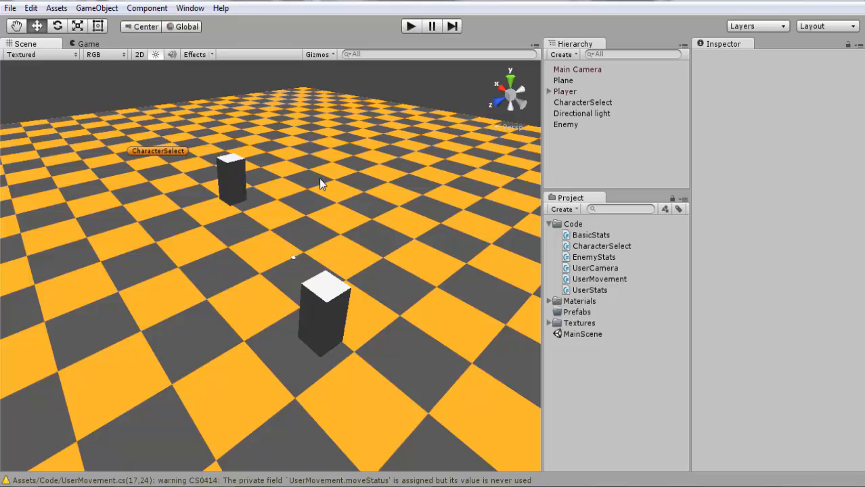
{"action": "mouse_move", "coordinate": [503, 205]}
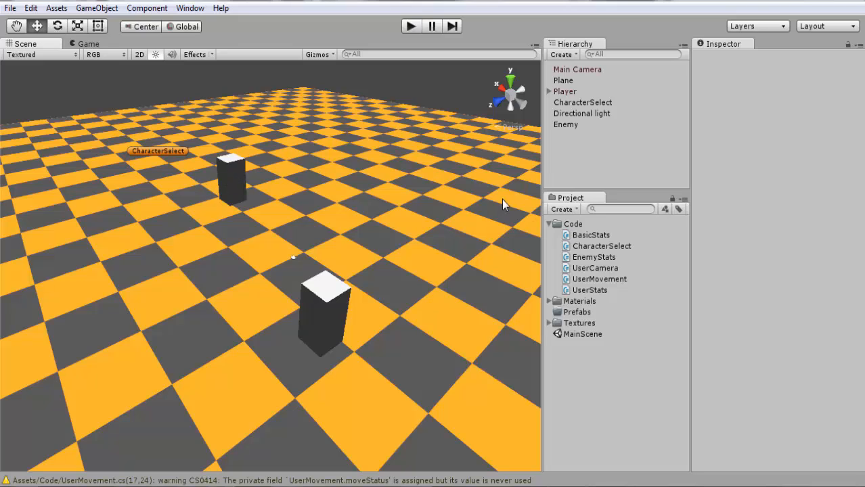
{"action": "mouse_move", "coordinate": [483, 205]}
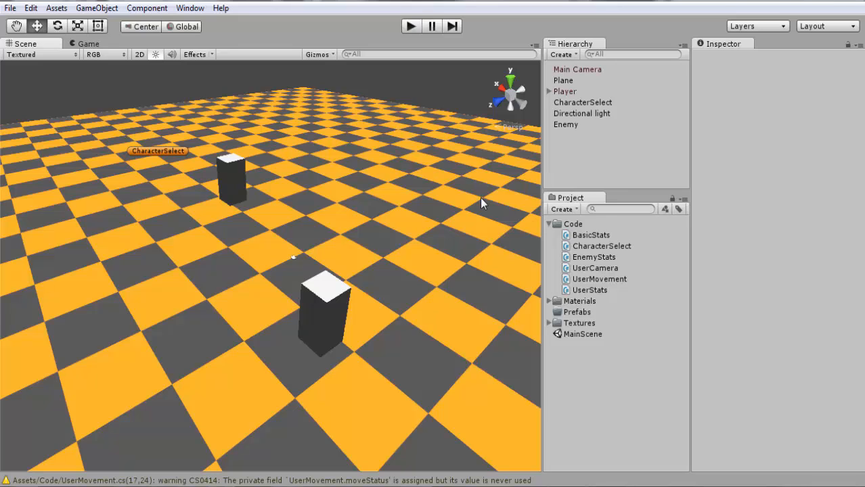
{"action": "mouse_move", "coordinate": [237, 148]}
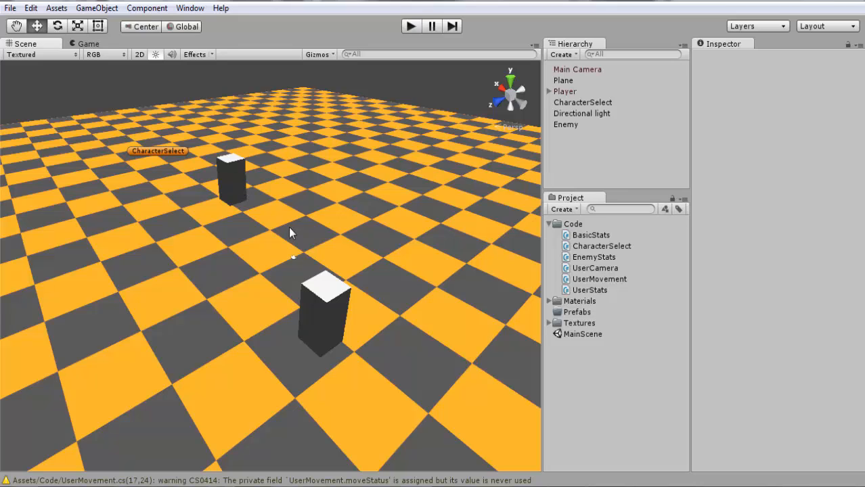
{"action": "mouse_move", "coordinate": [281, 230]}
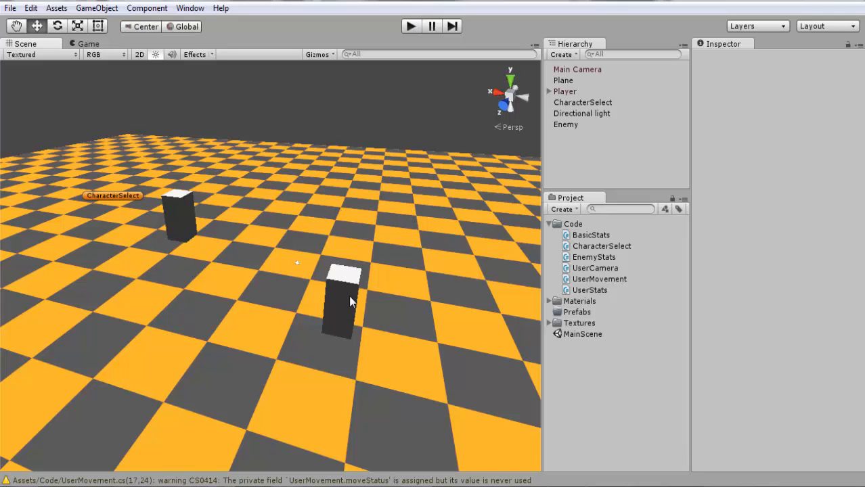
{"action": "mouse_move", "coordinate": [341, 306]}
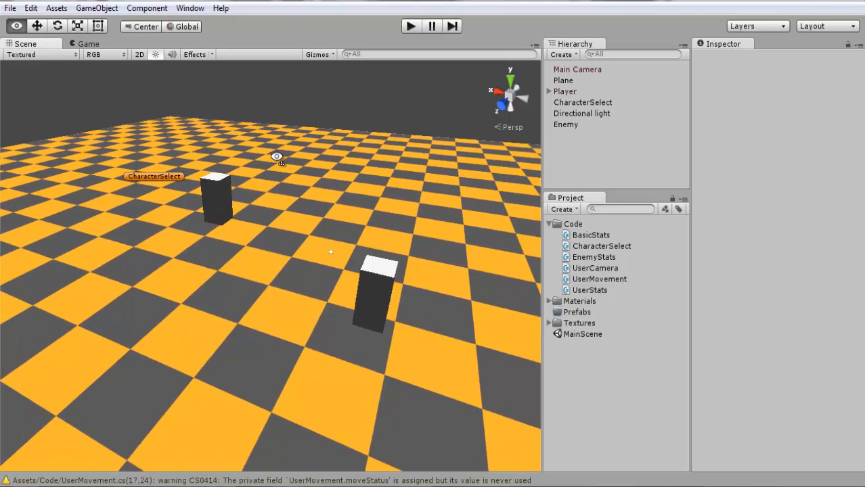
{"action": "double_click", "coordinate": [590, 290]}
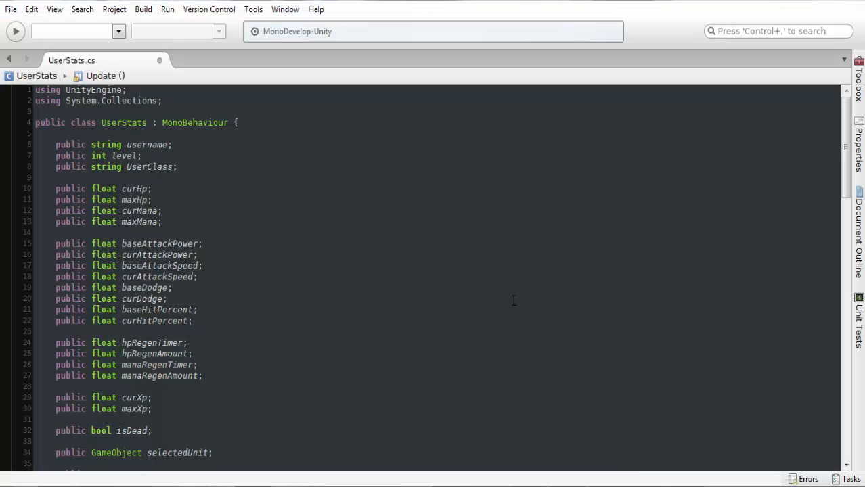
{"action": "scroll", "scroll_direction": "down", "scroll_amount": 3}
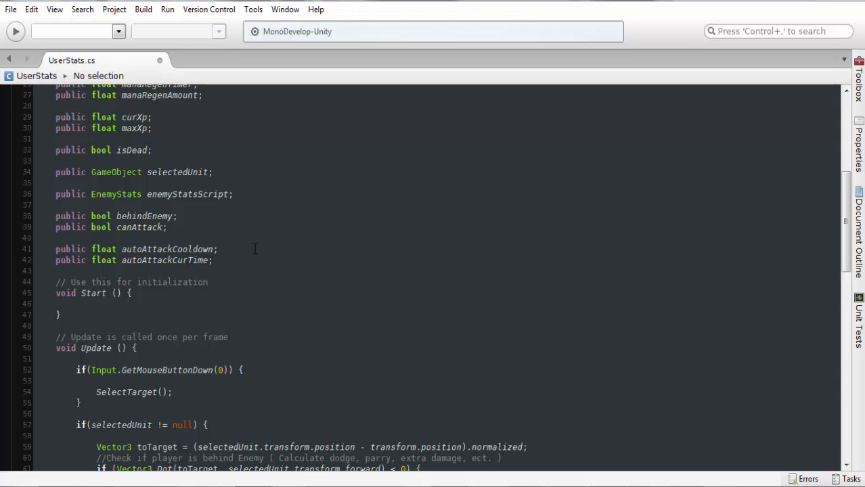
Step: Review the attack fields, including autoAttackCooldown and autoAttackCurTime declarations
{"action": "left_click", "coordinate": [218, 249]}
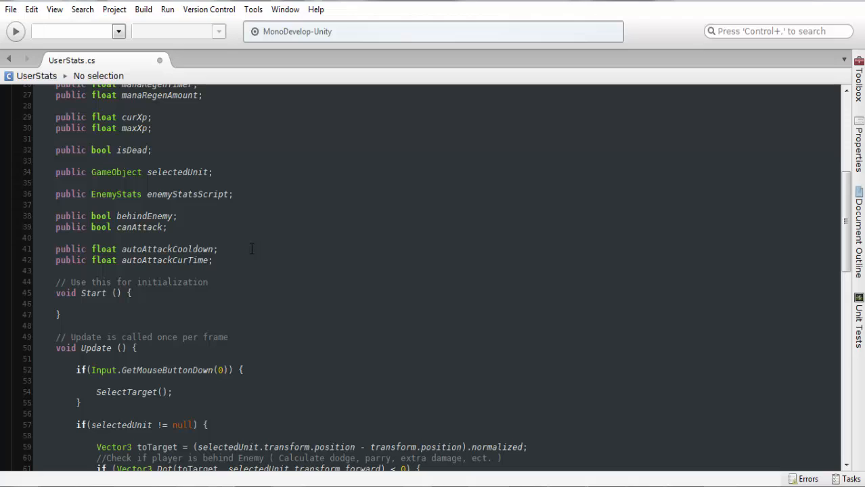
{"action": "left_click", "coordinate": [178, 249]}
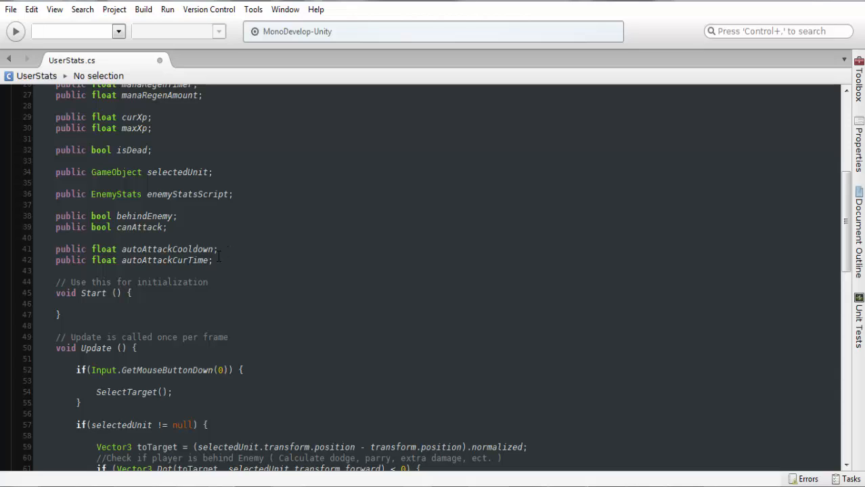
{"action": "mouse_move", "coordinate": [266, 254]}
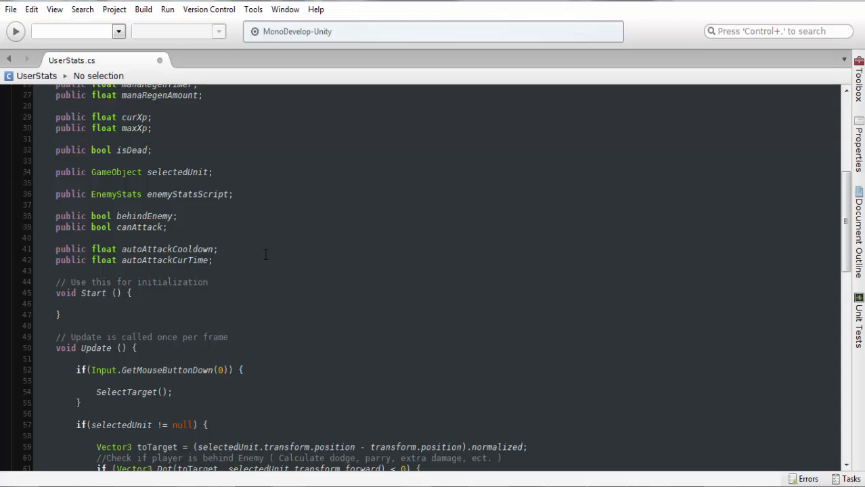
{"action": "left_click", "coordinate": [218, 249]}
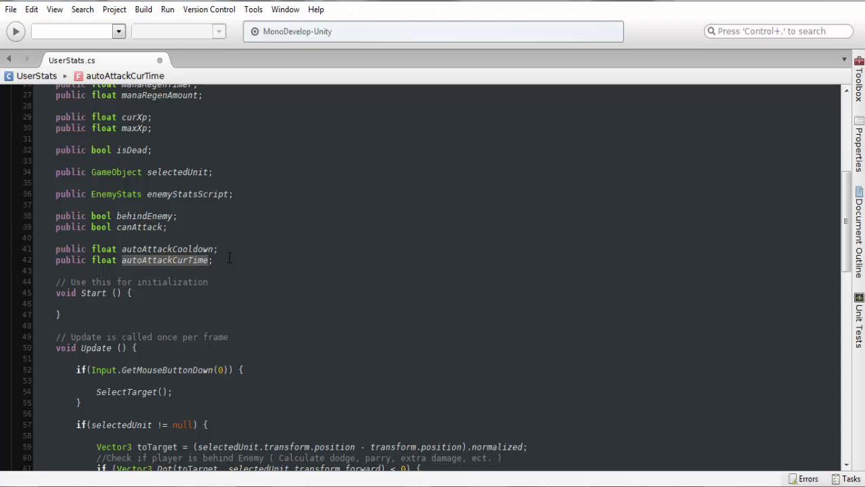
{"action": "mouse_move", "coordinate": [246, 257]}
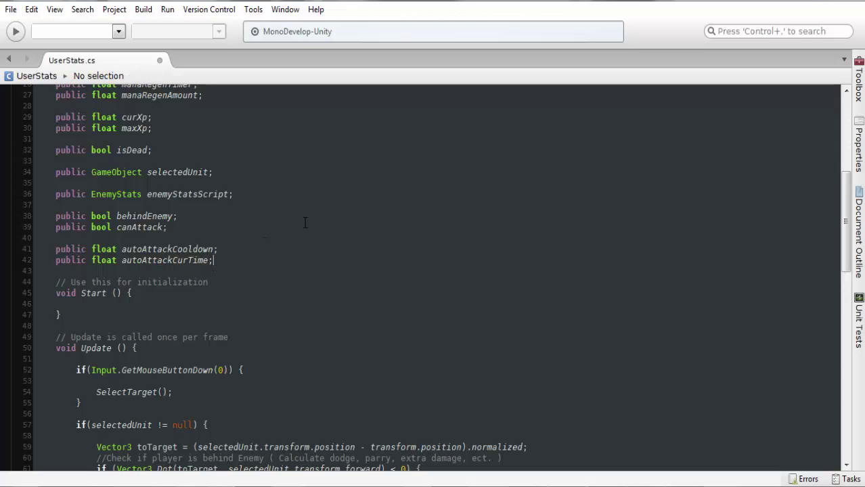
{"action": "scroll", "scroll_direction": "down", "scroll_amount": 3}
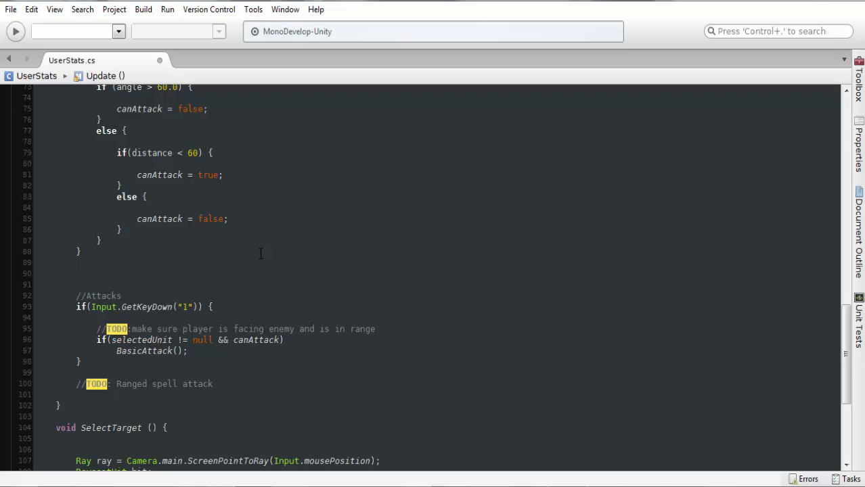
Step: Add an //auto attack comment and an empty if(selectedUnit != null && canAttack) block in Update
{"action": "type", "text": "//auto attack"}
{"action": "type", "text": "if("}
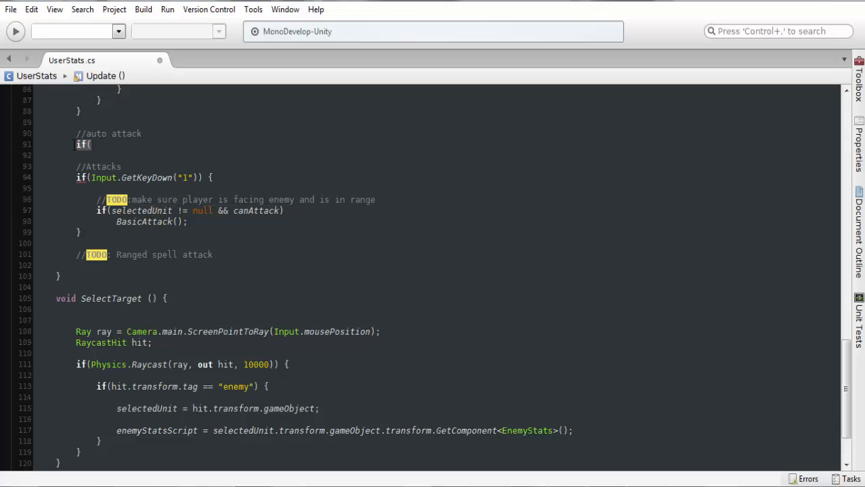
{"action": "type", "text": "selectedUnit != null && canAttack) {"}
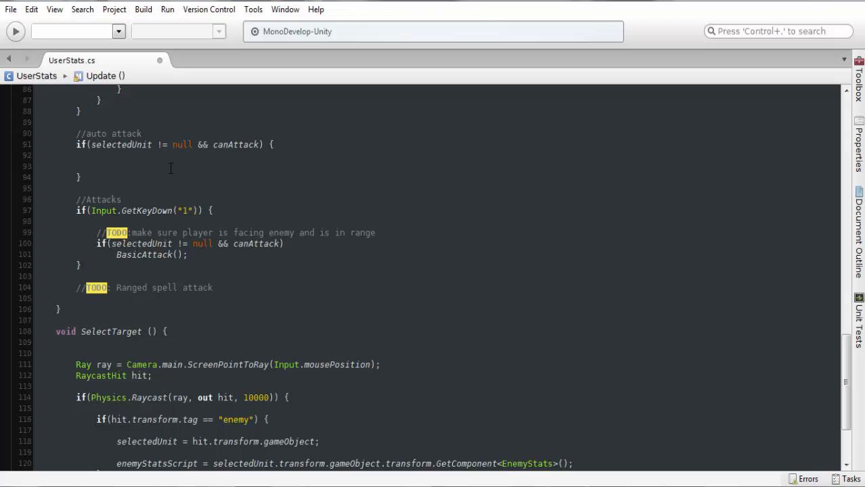
Step: Increment autoAttackCurTime by Time.deltaTime while below autoAttackCooldown, and start an else branch
{"action": "type", "text": "if"}
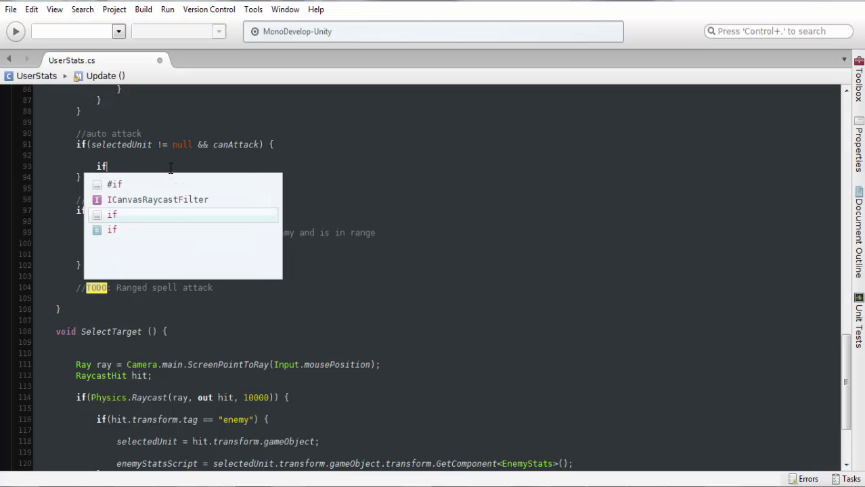
{"action": "scroll", "scroll_direction": "up", "scroll_amount": 3}
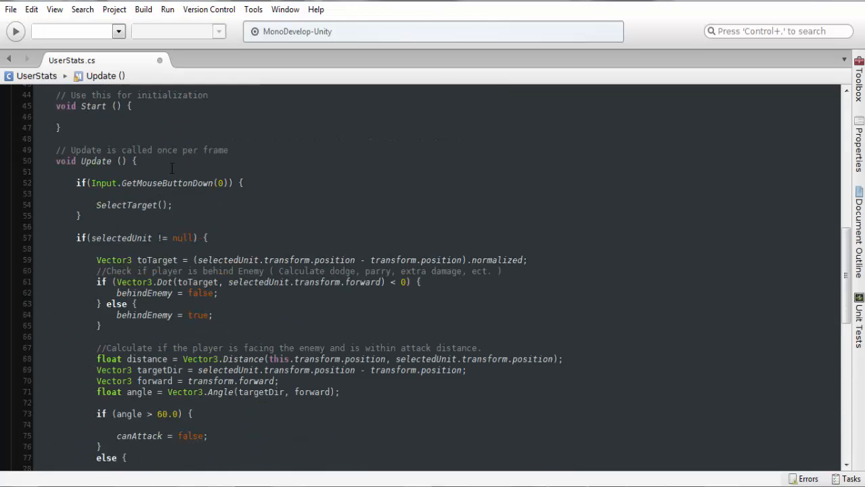
{"action": "scroll", "scroll_direction": "up", "scroll_amount": 3}
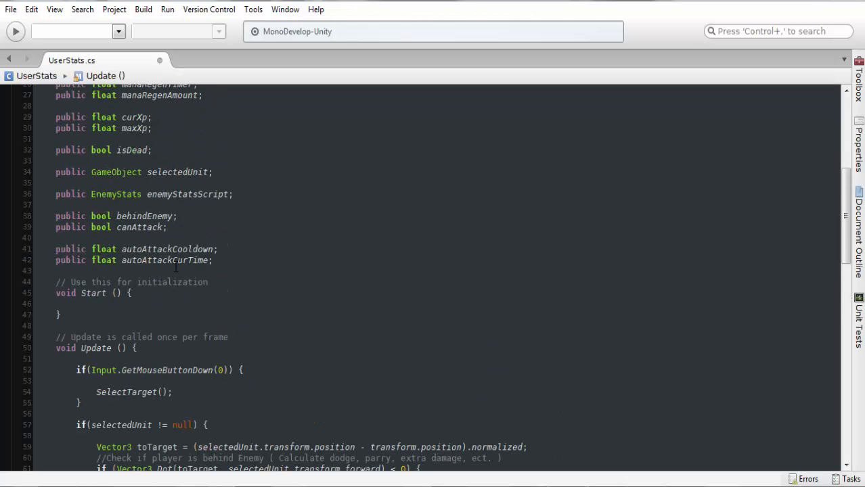
{"action": "scroll", "scroll_direction": "down", "scroll_amount": 3}
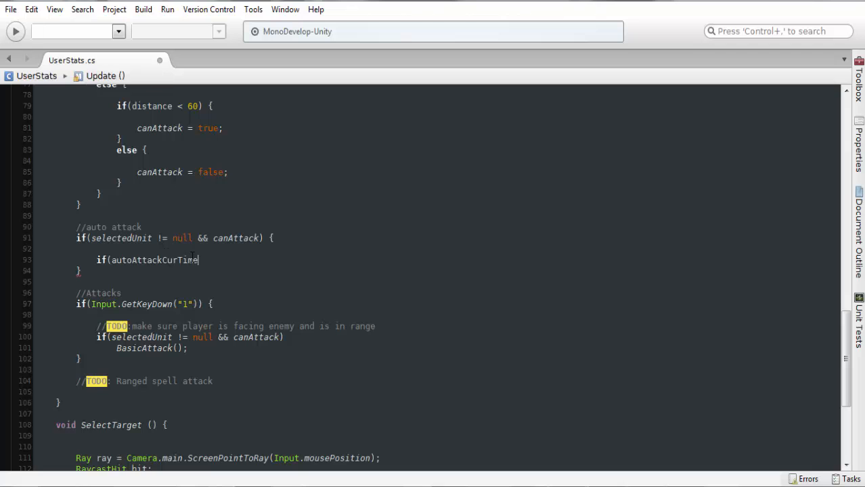
{"action": "scroll", "scroll_direction": "up", "scroll_amount": 3}
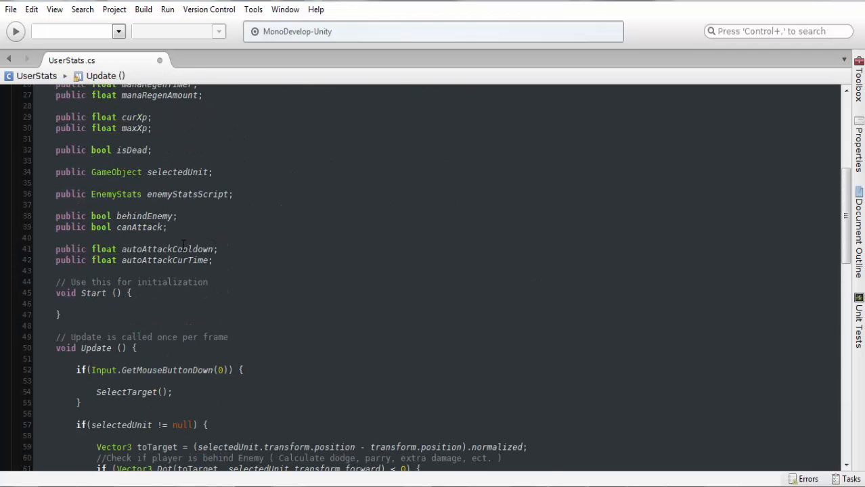
{"action": "scroll", "scroll_direction": "down", "scroll_amount": 3}
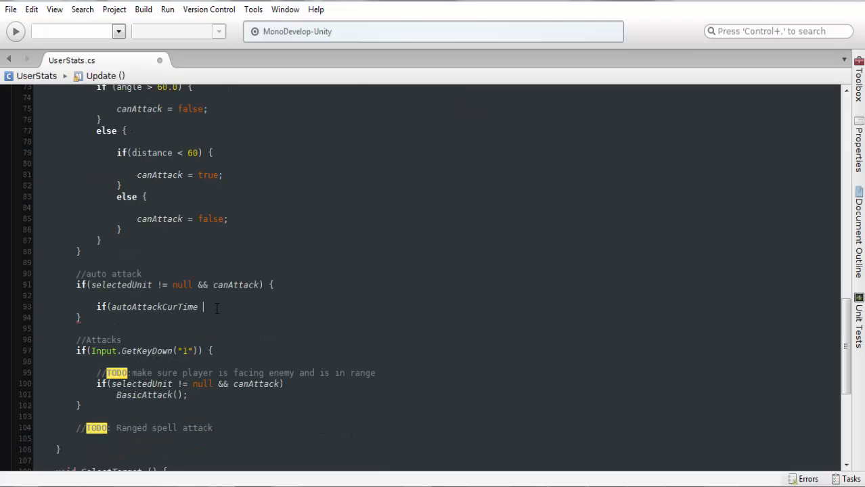
{"action": "type", "text": "< autoAttackCooldown) {"}
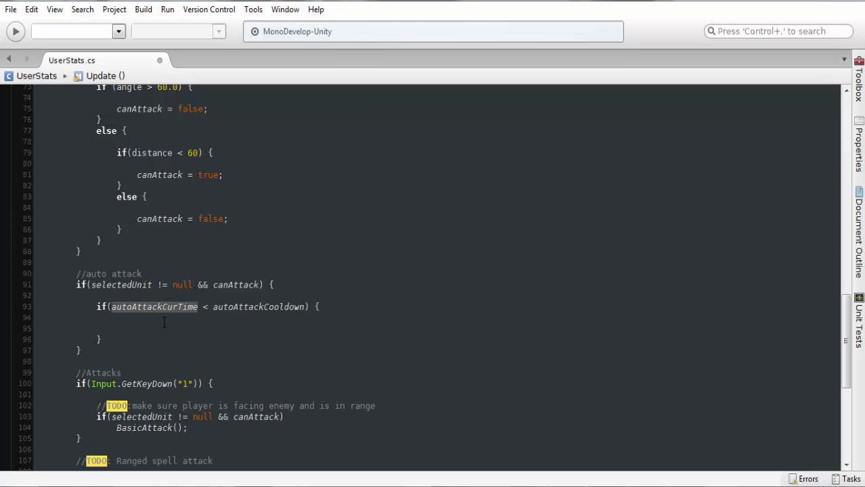
{"action": "type", "text": "autoAttackCurTime"}
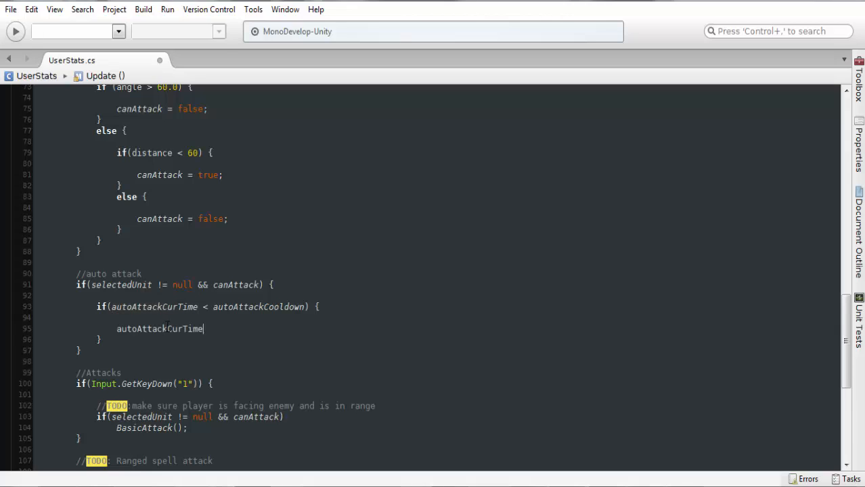
{"action": "type", "text": "+ ="}
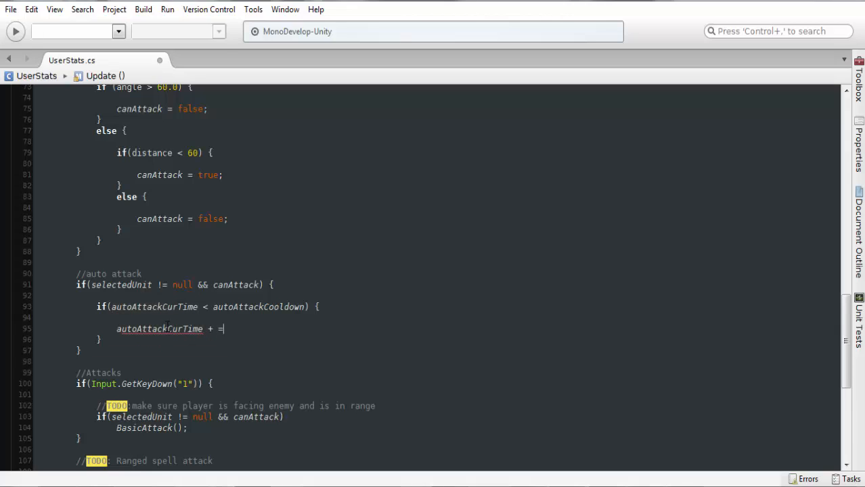
{"action": "type", "text": "time"}
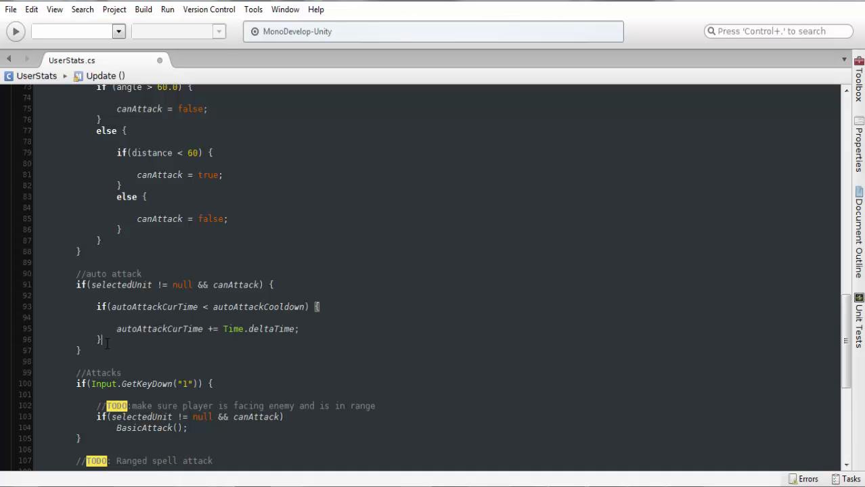
{"action": "type", "text": "else {"}
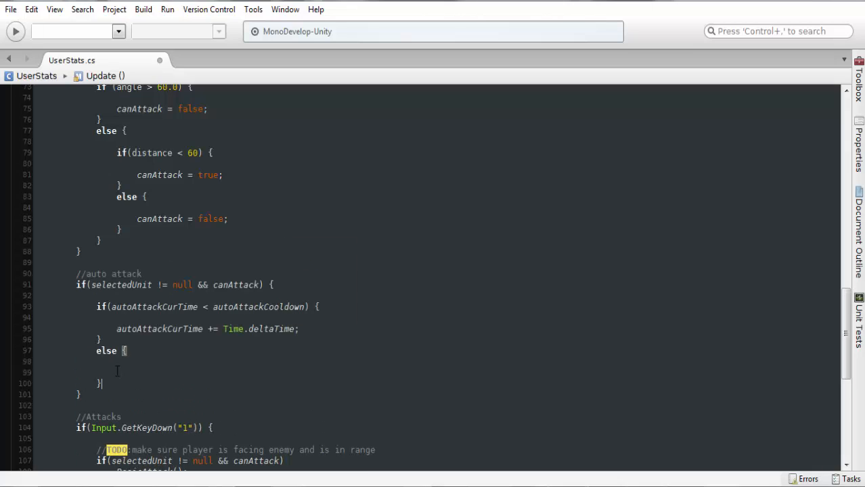
Step: Call BasicAttack() in the else branch once the cooldown is reached
{"action": "type", "text": "Basi"}
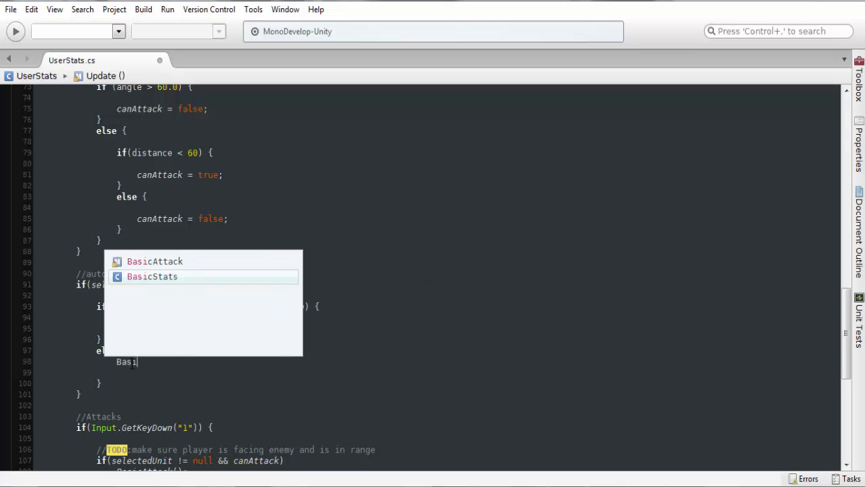
{"action": "left_click", "coordinate": [154, 262]}
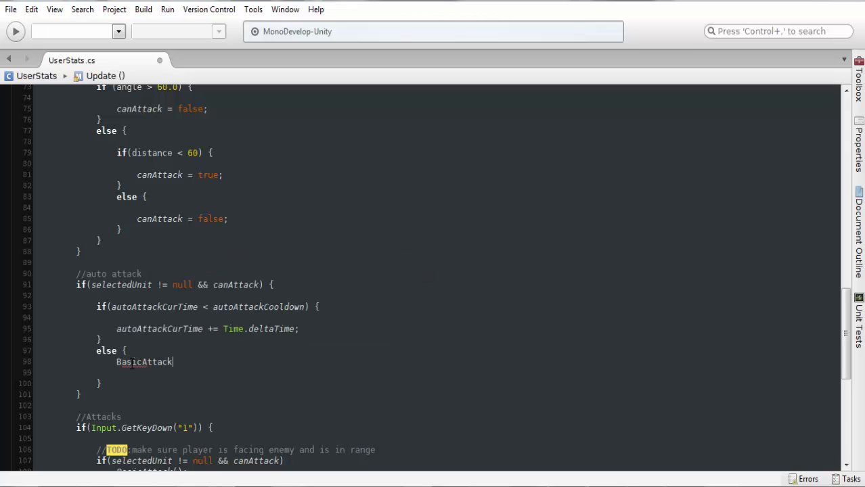
{"action": "type", "text": "();"}
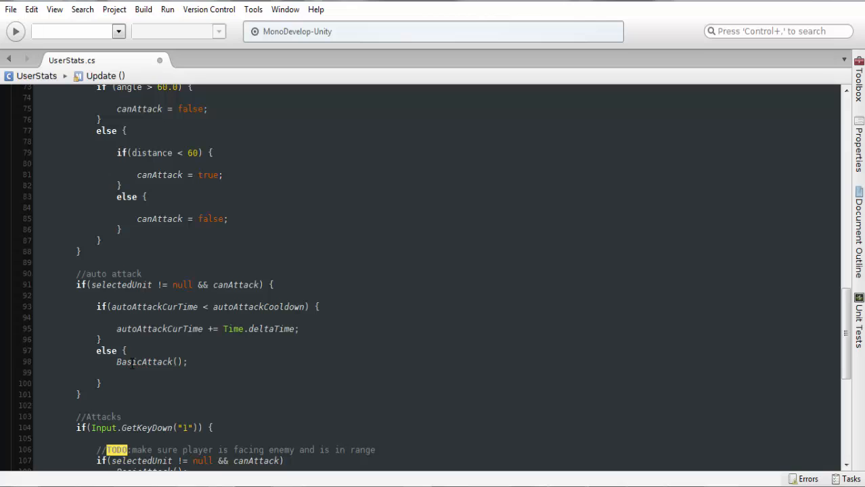
{"action": "scroll", "scroll_direction": "down", "scroll_amount": 3}
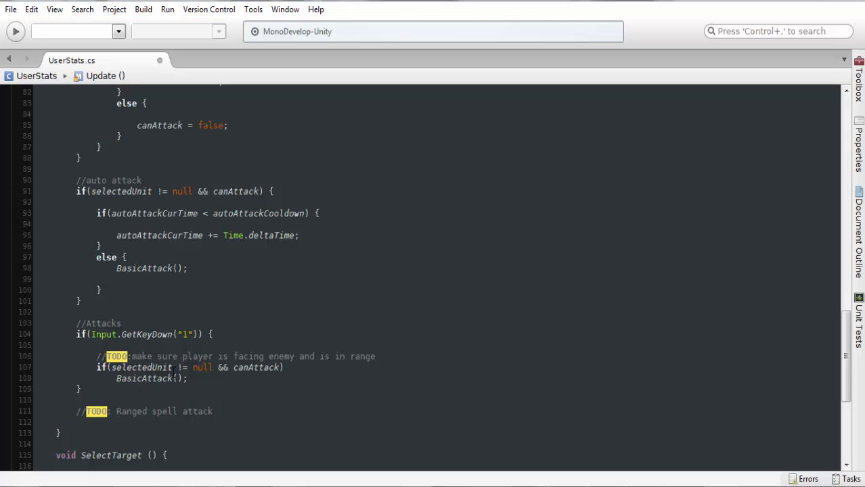
{"action": "left_click", "coordinate": [190, 268]}
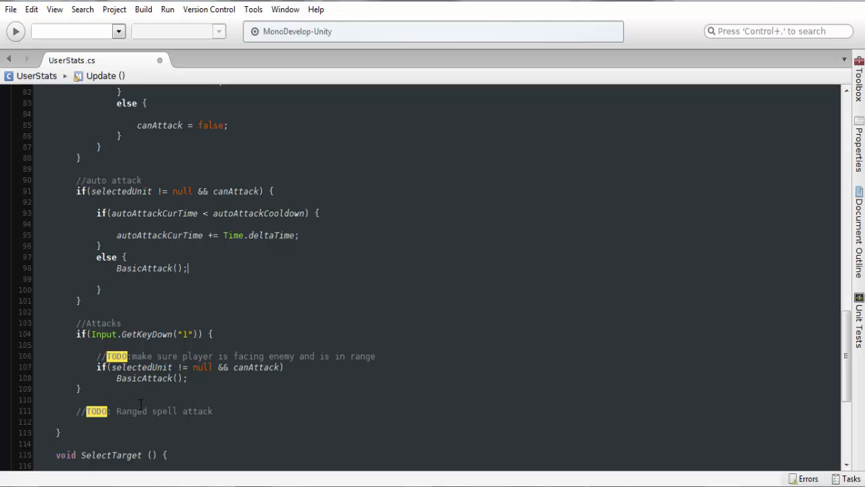
Step: Reset autoAttackCurTime to 0 on a new line after the BasicAttack call
{"action": "scroll", "scroll_direction": "down", "scroll_amount": 3}
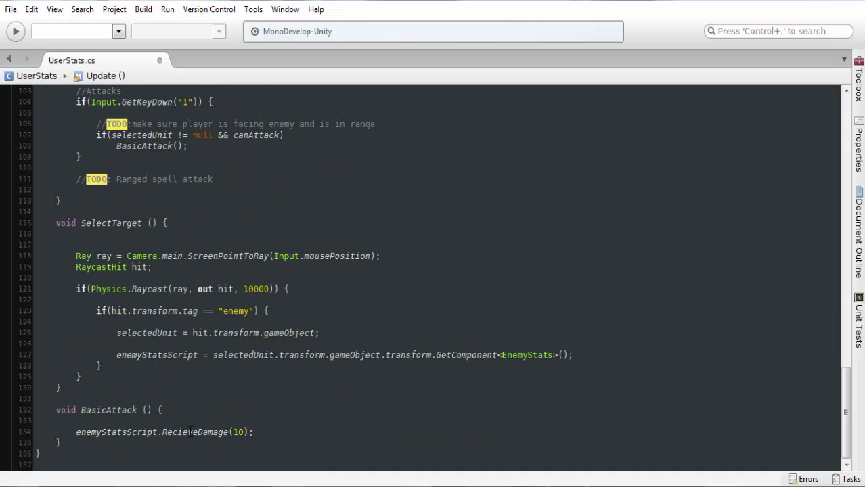
{"action": "scroll", "scroll_direction": "up", "scroll_amount": 3}
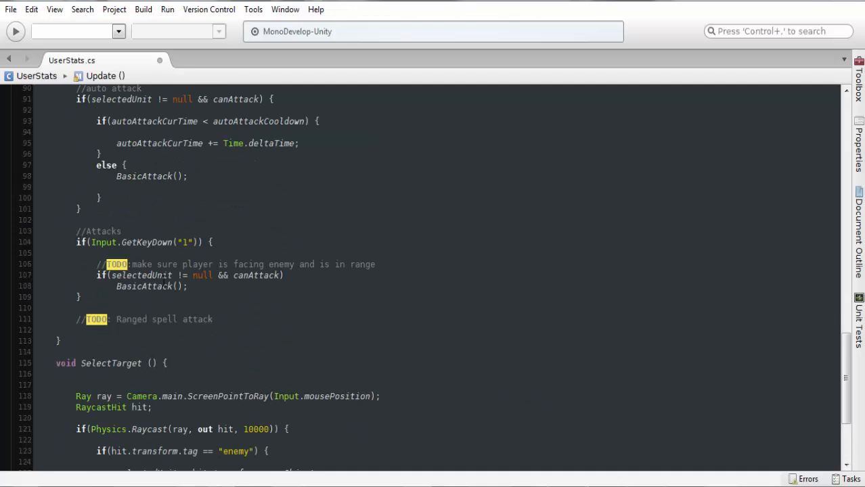
{"action": "scroll", "scroll_direction": "down", "scroll_amount": 3}
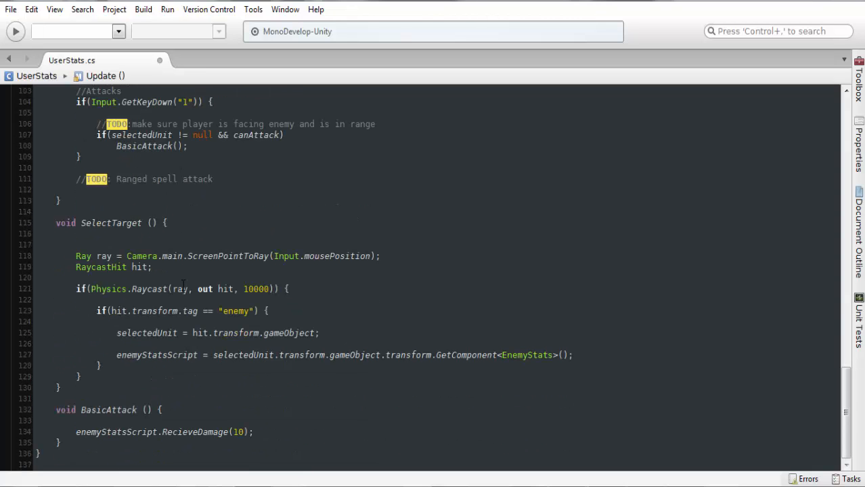
{"action": "scroll", "scroll_direction": "up", "scroll_amount": 3}
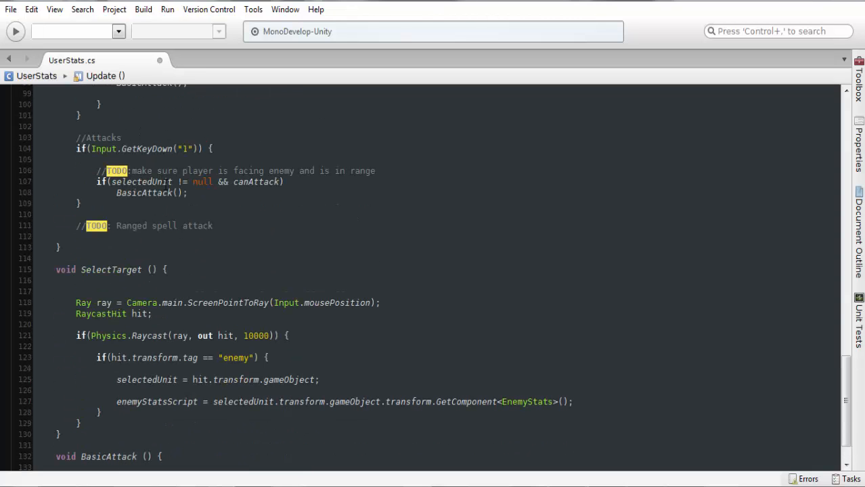
{"action": "scroll", "scroll_direction": "up", "scroll_amount": 3}
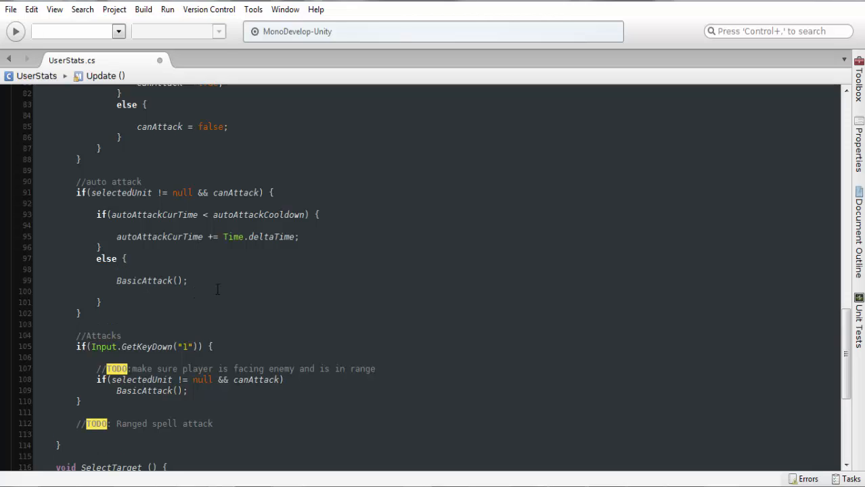
{"action": "left_click", "coordinate": [116, 291]}
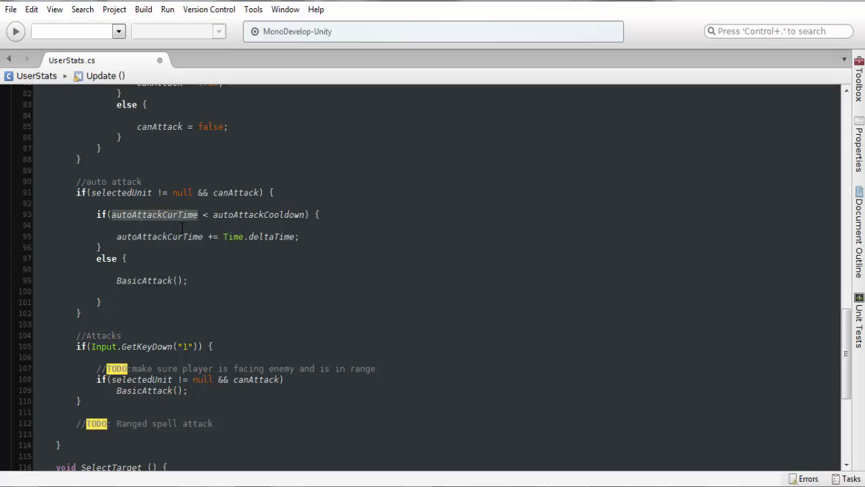
{"action": "type", "text": "autoAttackCurTime"}
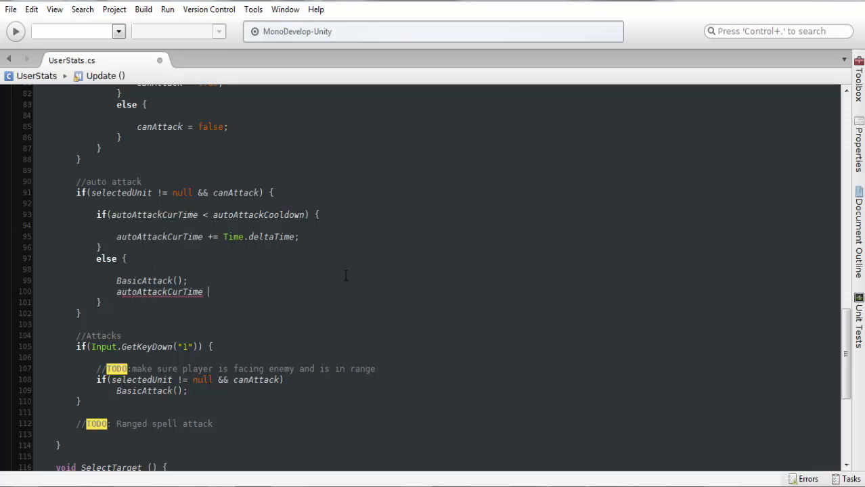
{"action": "type", "text": "= 0;"}
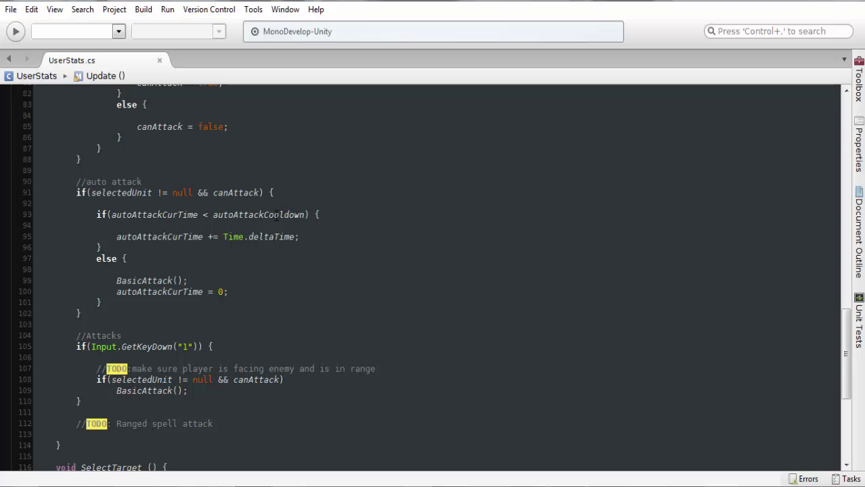
{"action": "mouse_move", "coordinate": [153, 213]}
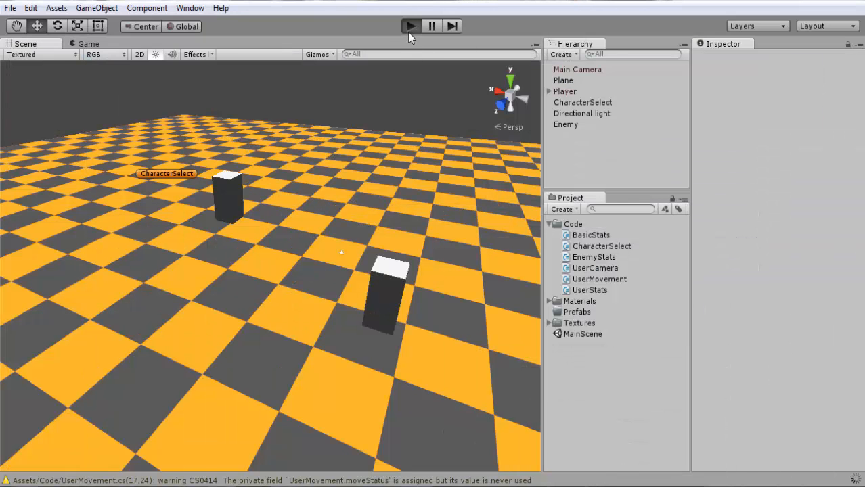
Step: Play the scene to test auto-attack, see enemy hp = -10 in the console, then stop
{"action": "left_click", "coordinate": [410, 26]}
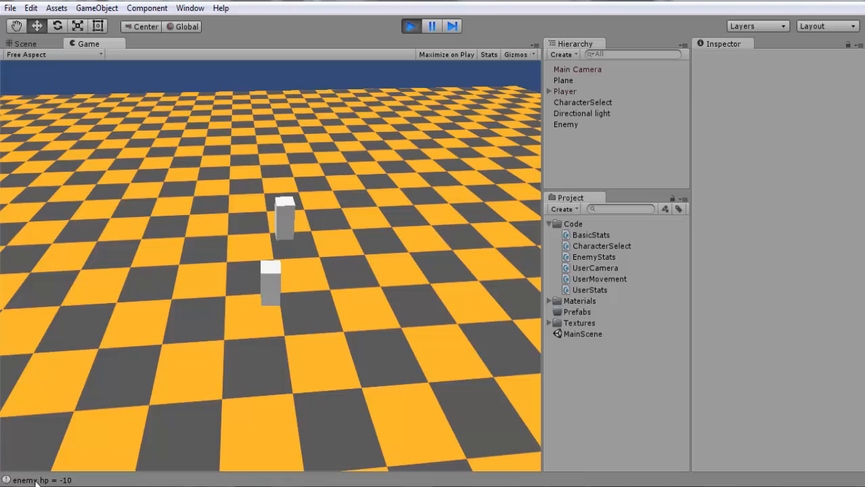
{"action": "left_click", "coordinate": [412, 26]}
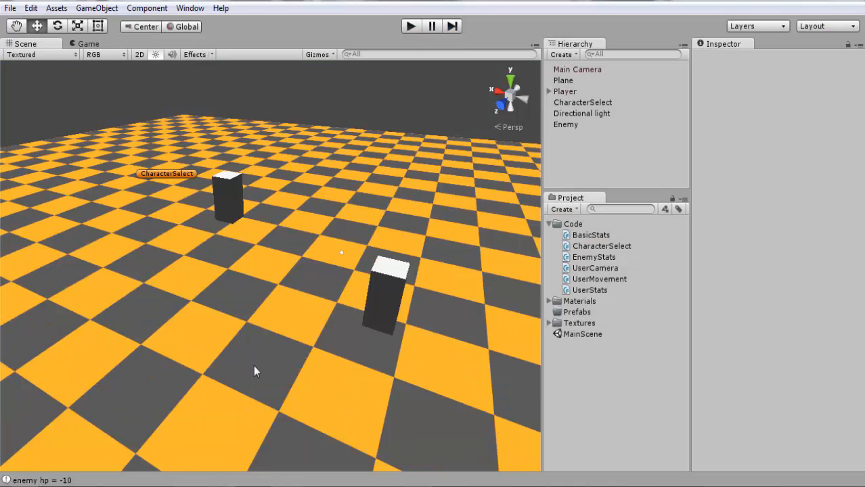
{"action": "mouse_move", "coordinate": [398, 295]}
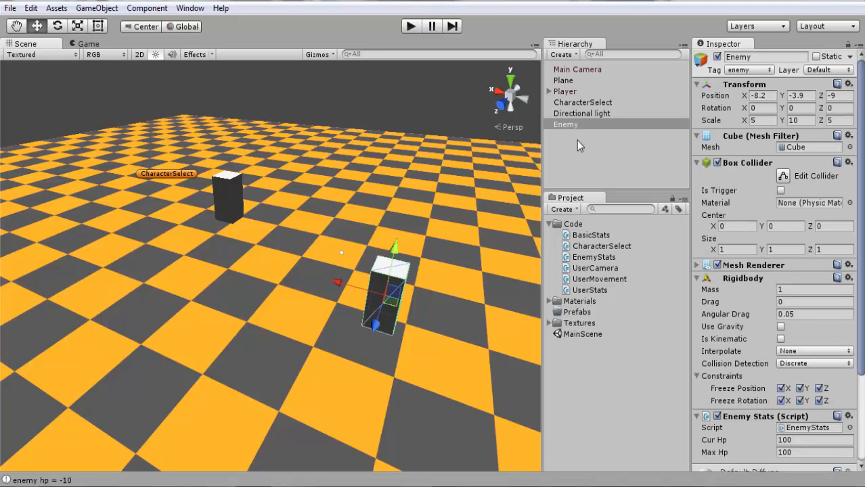
Step: Select Player and view its User Stats auto-attack cooldown and timer fields in the Inspector
{"action": "left_click", "coordinate": [566, 92]}
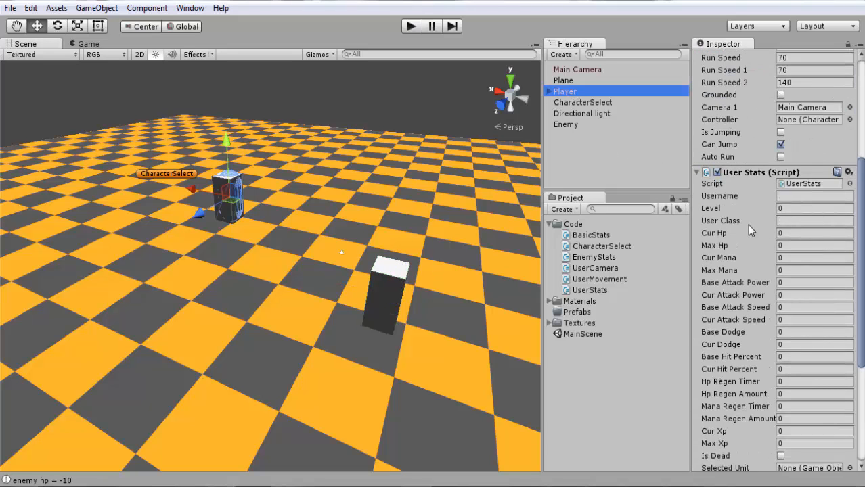
{"action": "scroll", "scroll_direction": "down", "scroll_amount": 3}
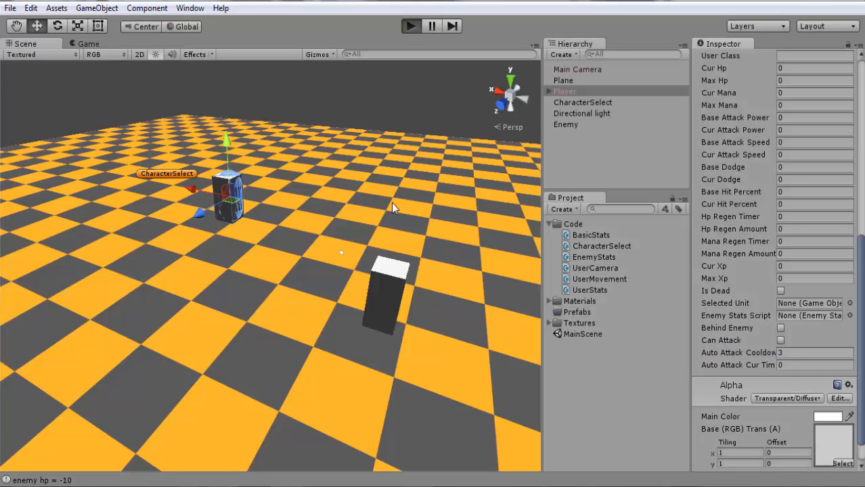
{"action": "left_click", "coordinate": [411, 26]}
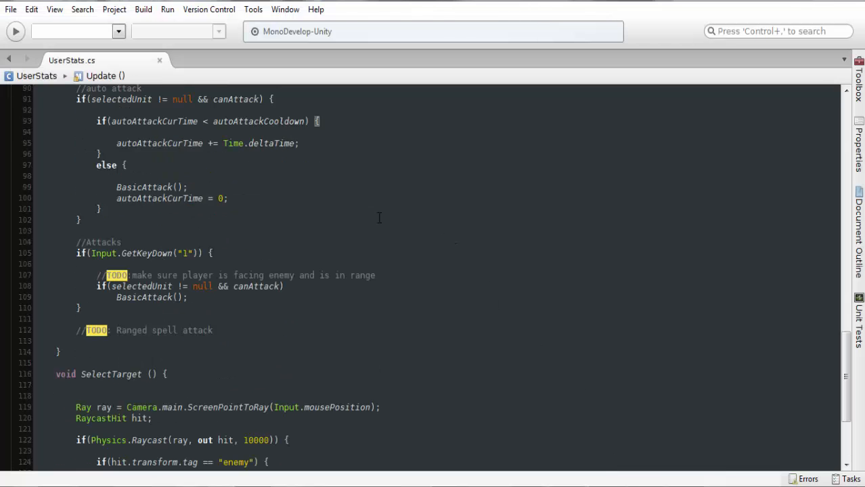
Step: Change the second Input.GetMouseButtonDown check in Update from button 0 to 1
{"action": "scroll", "scroll_direction": "down", "scroll_amount": 3}
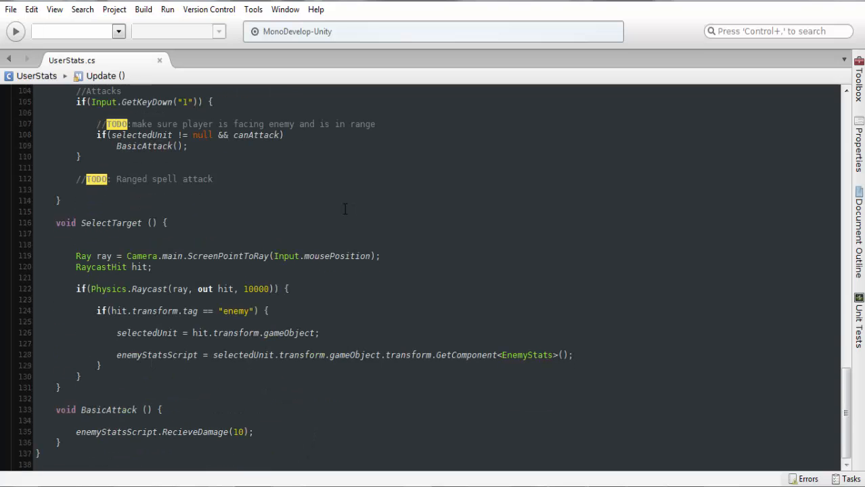
{"action": "scroll", "scroll_direction": "up", "scroll_amount": 3}
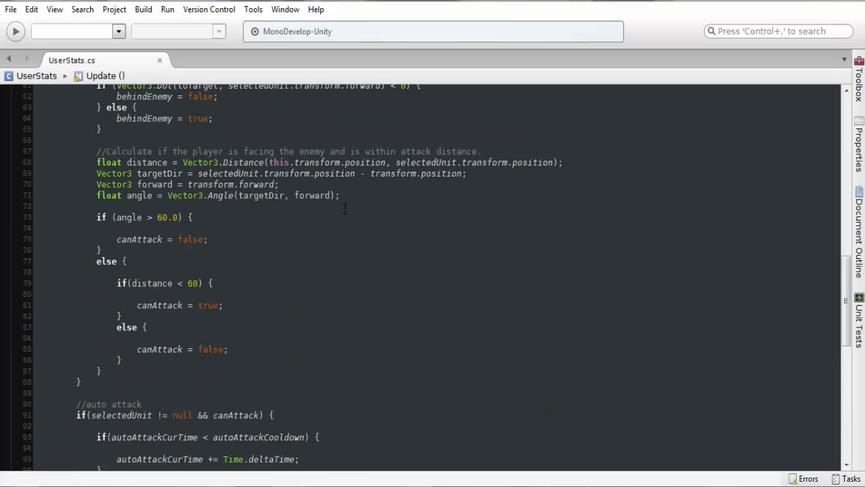
{"action": "scroll", "scroll_direction": "up", "scroll_amount": 3}
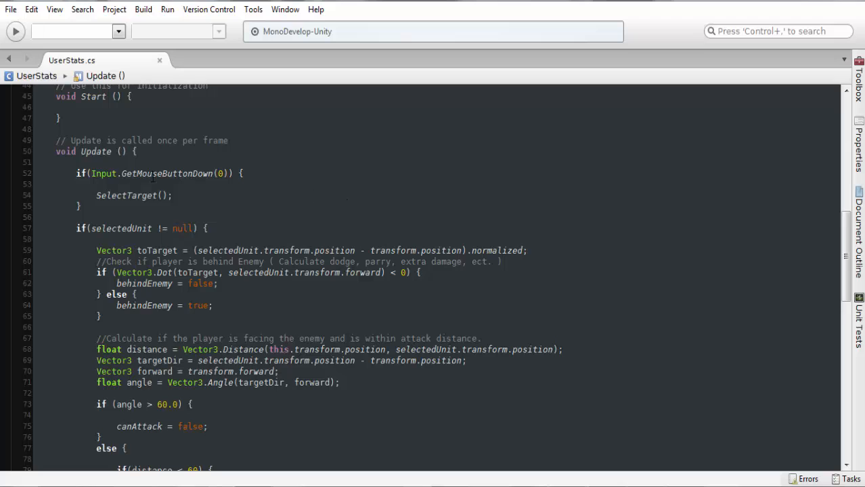
{"action": "scroll", "scroll_direction": "down", "scroll_amount": 3}
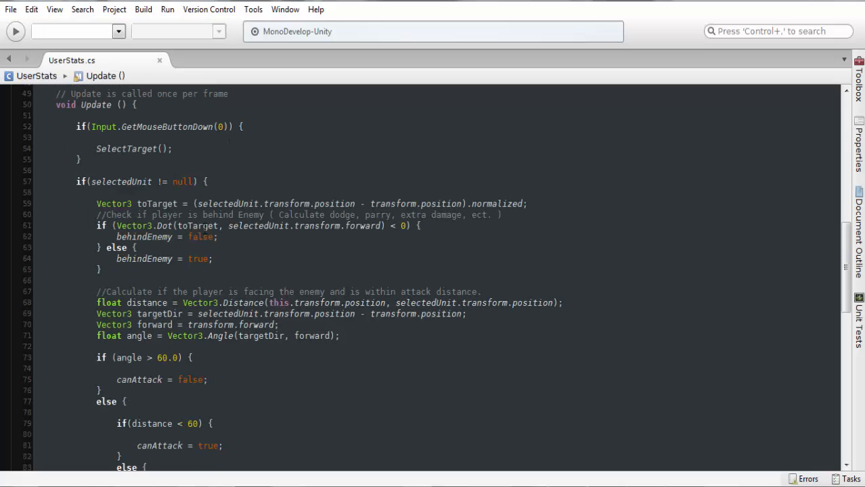
{"action": "left_click", "coordinate": [82, 160]}
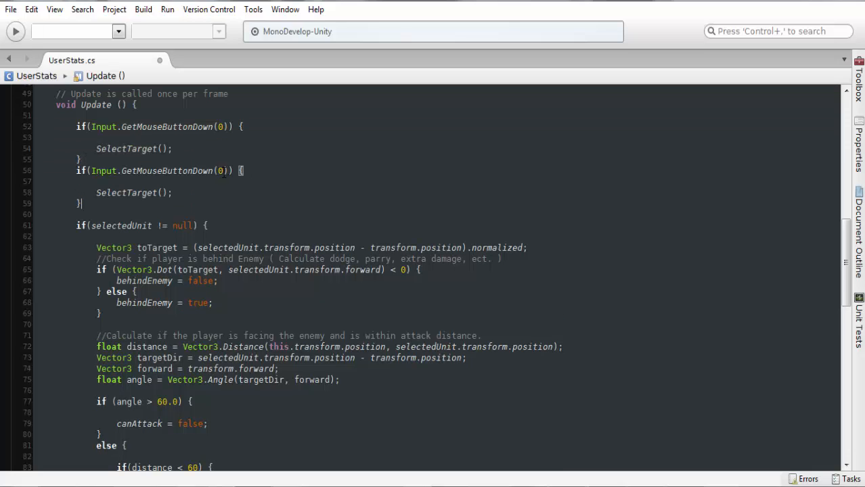
{"action": "type", "text": "1"}
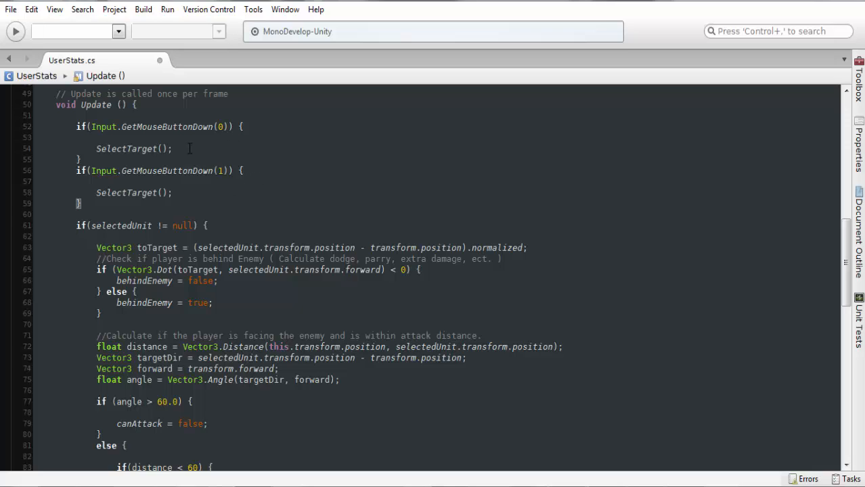
{"action": "scroll", "scroll_direction": "down", "scroll_amount": 3}
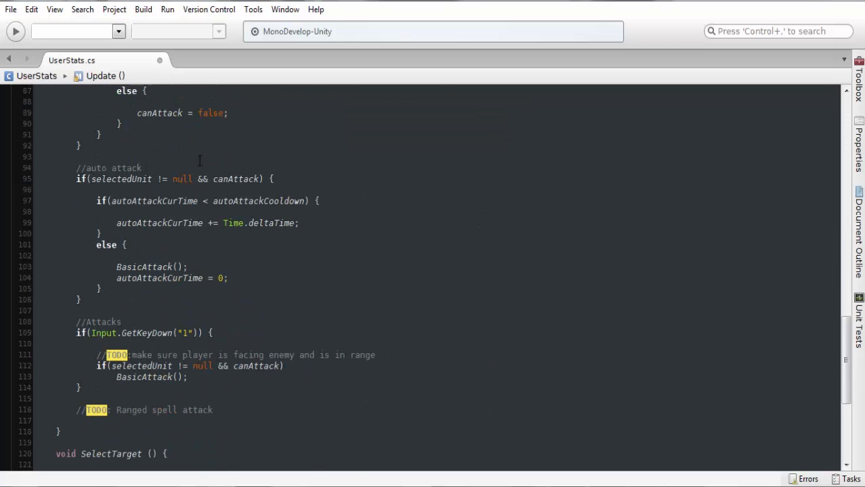
Step: Give SelectTarget an int selectedNum parameter, passing 0 for left-click and 1 for right-click
{"action": "scroll", "scroll_direction": "down", "scroll_amount": 3}
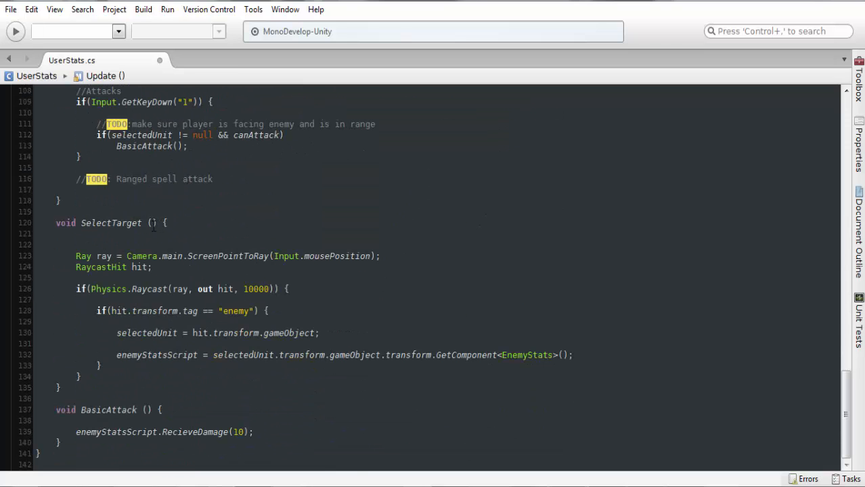
{"action": "type", "text": "int"}
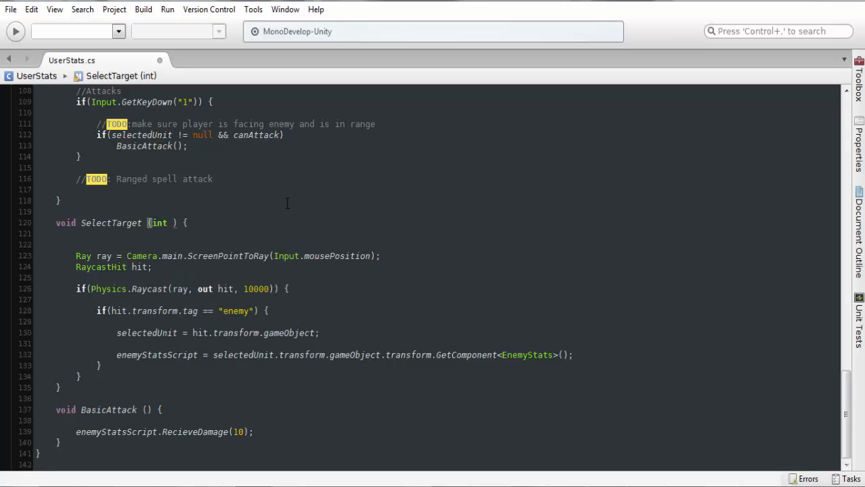
{"action": "type", "text": "selectedNum"}
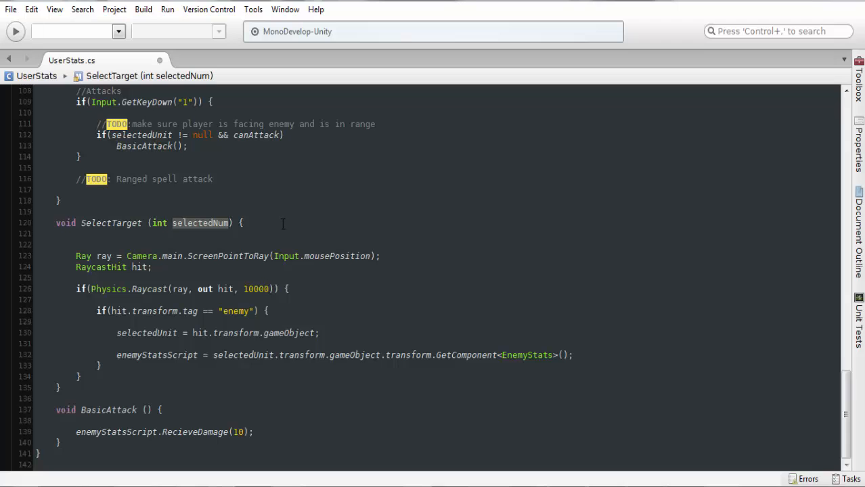
{"action": "scroll", "scroll_direction": "up", "scroll_amount": 3}
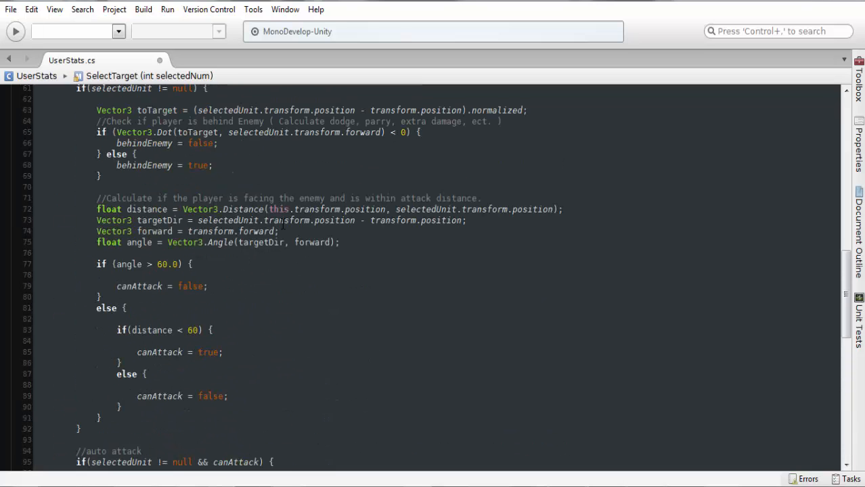
{"action": "scroll", "scroll_direction": "up", "scroll_amount": 3}
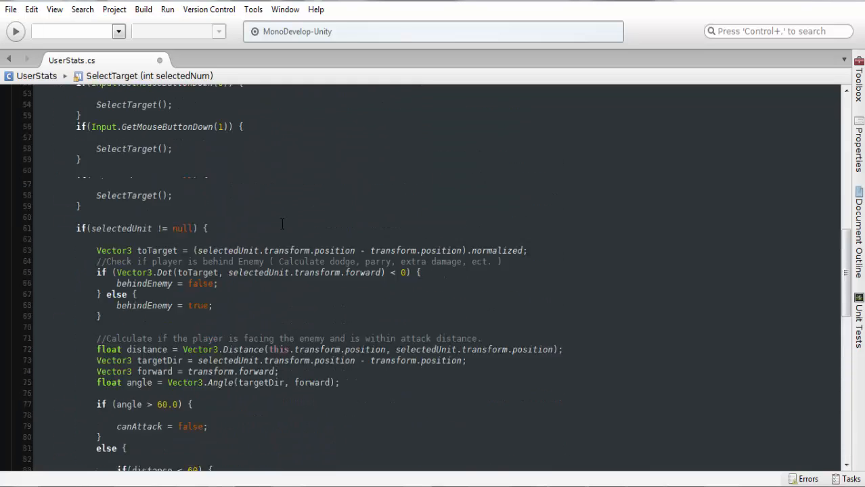
{"action": "scroll", "scroll_direction": "up", "scroll_amount": 3}
{"action": "type", "text": "1"}
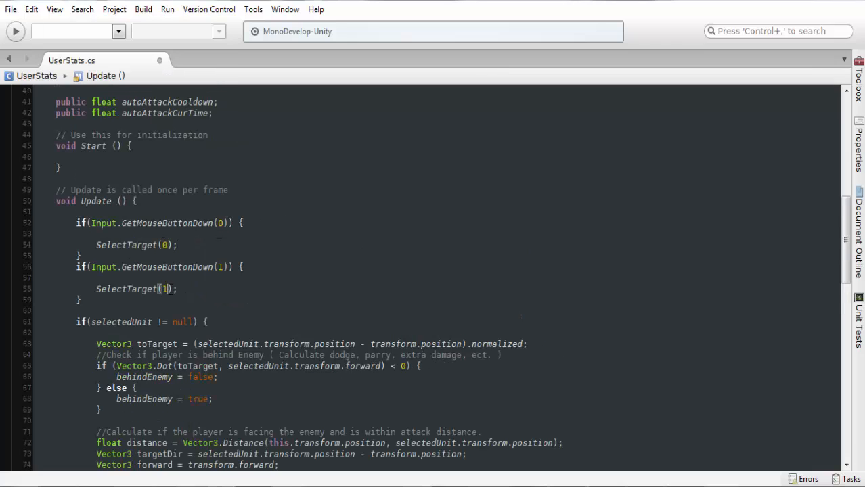
{"action": "scroll", "scroll_direction": "down", "scroll_amount": 3}
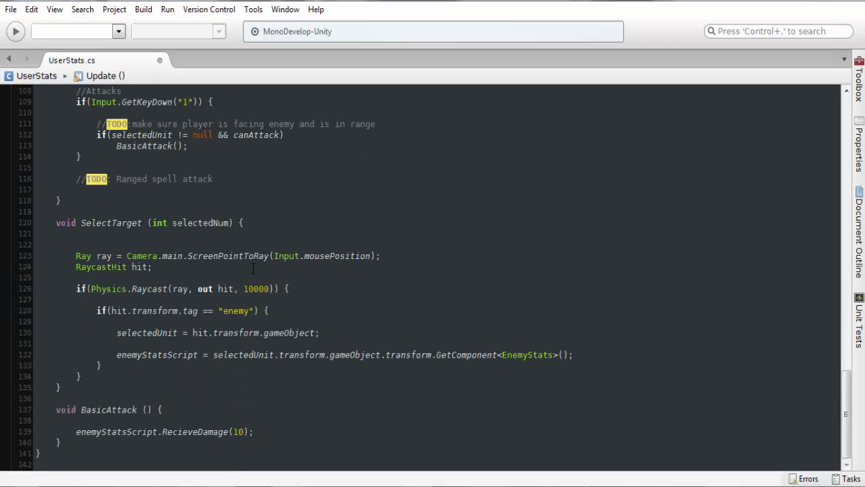
{"action": "mouse_move", "coordinate": [251, 222]}
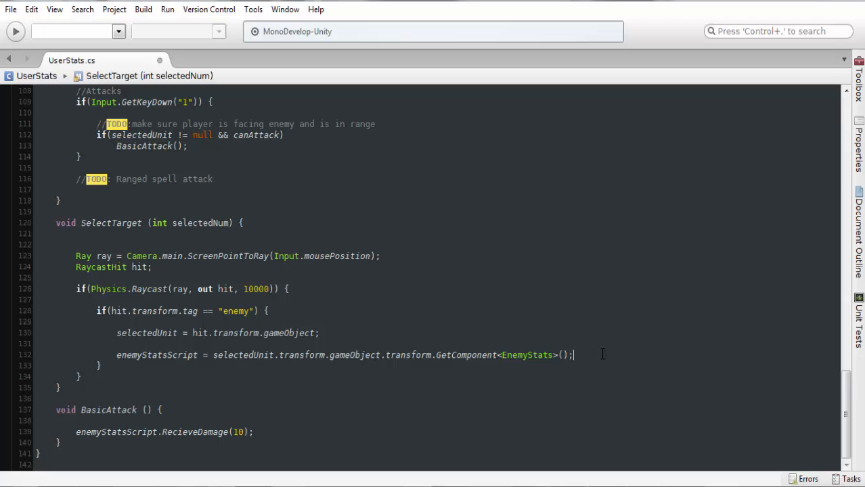
Step: Add an empty if(selectedNum == 0) branch below the enemyStatsScript assignment in SelectTarget
{"action": "key", "text": "Return"}
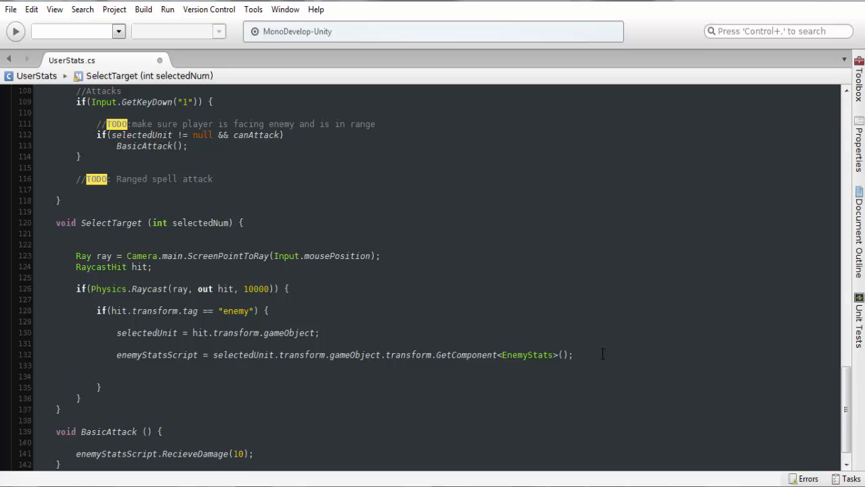
{"action": "type", "text": "if("}
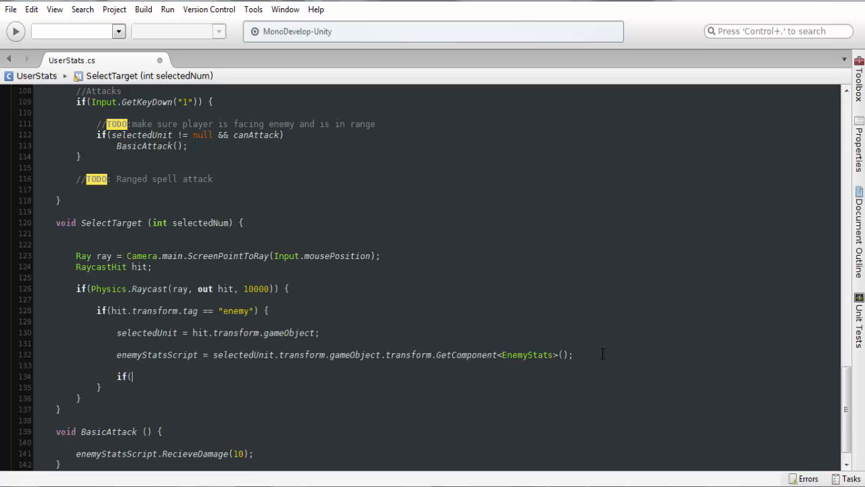
{"action": "type", "text": "selectedNum"}
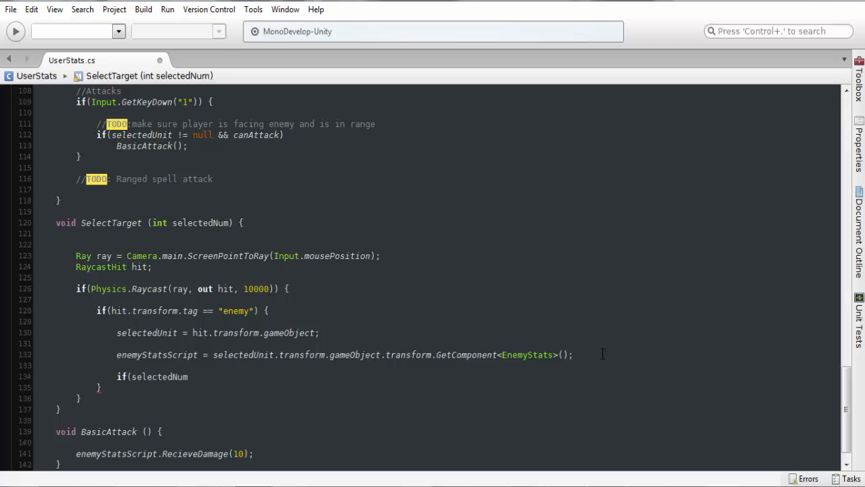
{"action": "type", "text": "== 0)"}
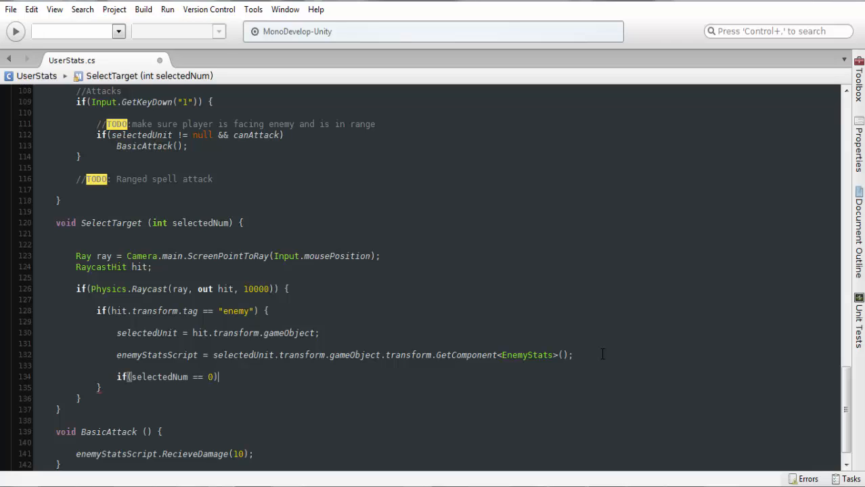
{"action": "type", "text": "{"}
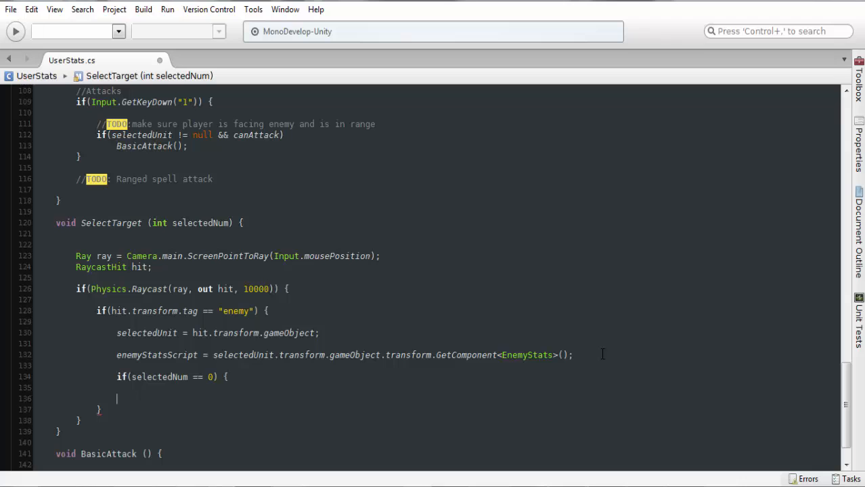
Step: Add an empty else if(selectedNum == 1) branch and review the Update code
{"action": "type", "text": "else if(selectedNumselectedNum"}
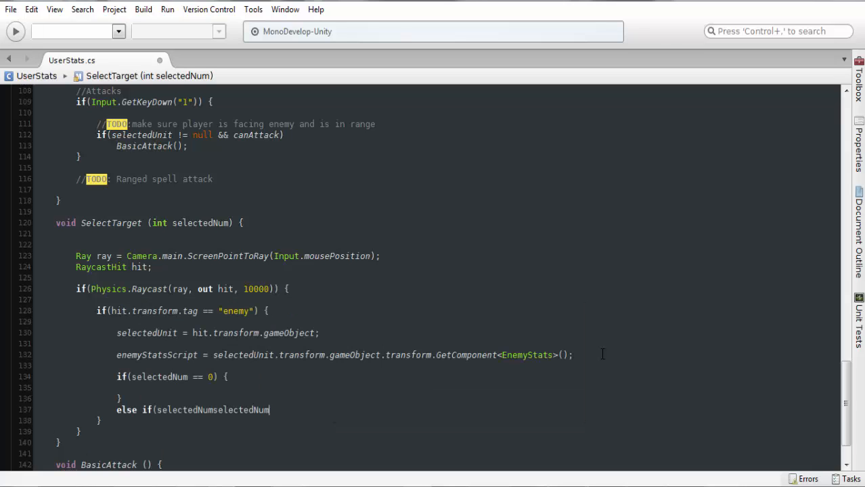
{"action": "key", "text": "BackSpace"}
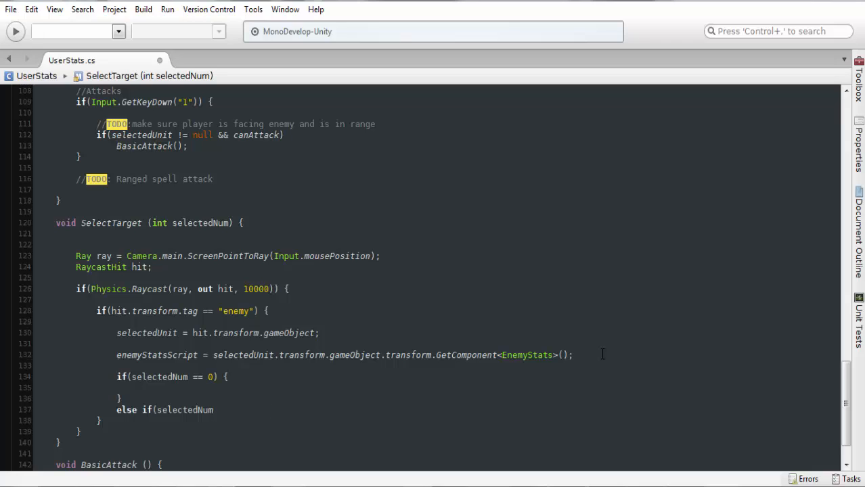
{"action": "type", "text": "== 1"}
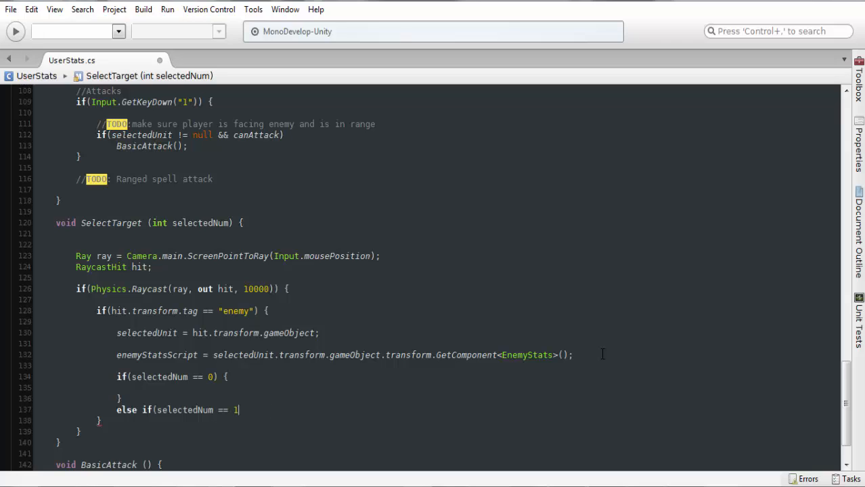
{"action": "type", "text": ") {"}
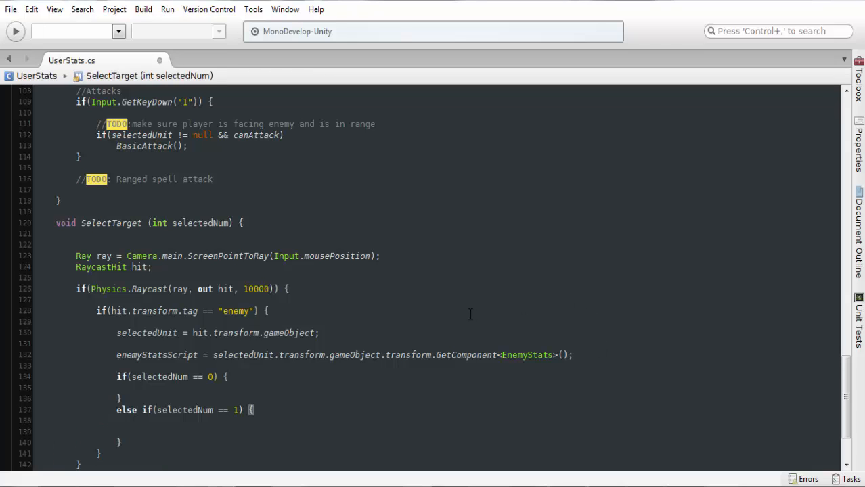
{"action": "scroll", "scroll_direction": "up", "scroll_amount": 3}
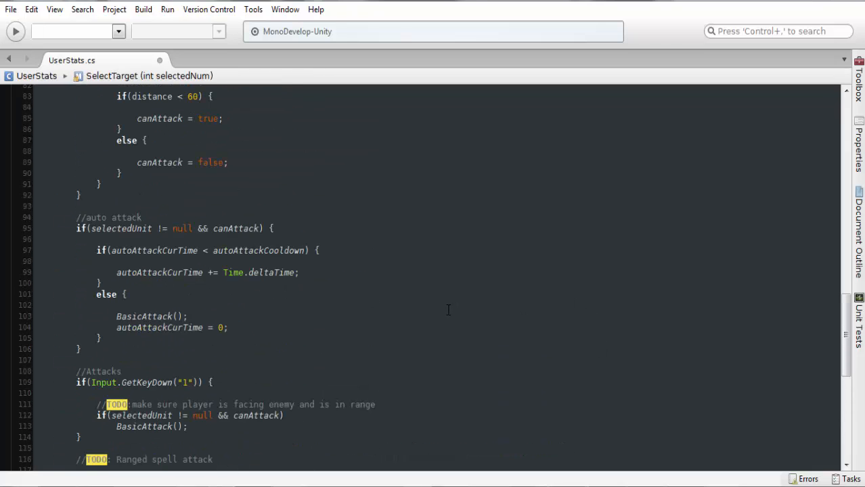
{"action": "scroll", "scroll_direction": "up", "scroll_amount": 3}
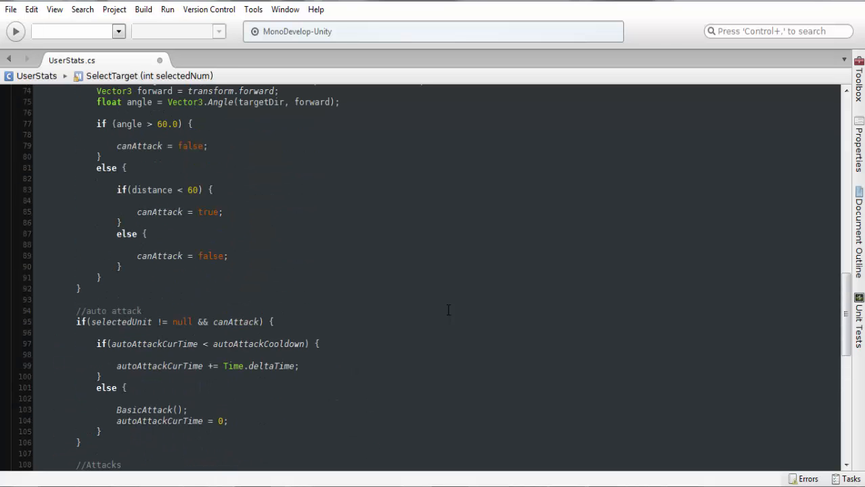
{"action": "mouse_move", "coordinate": [296, 290]}
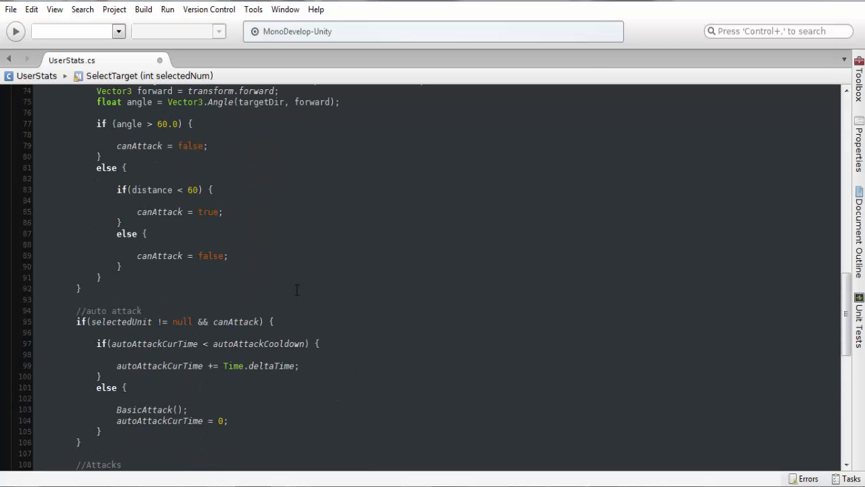
{"action": "scroll", "scroll_direction": "down", "scroll_amount": 3}
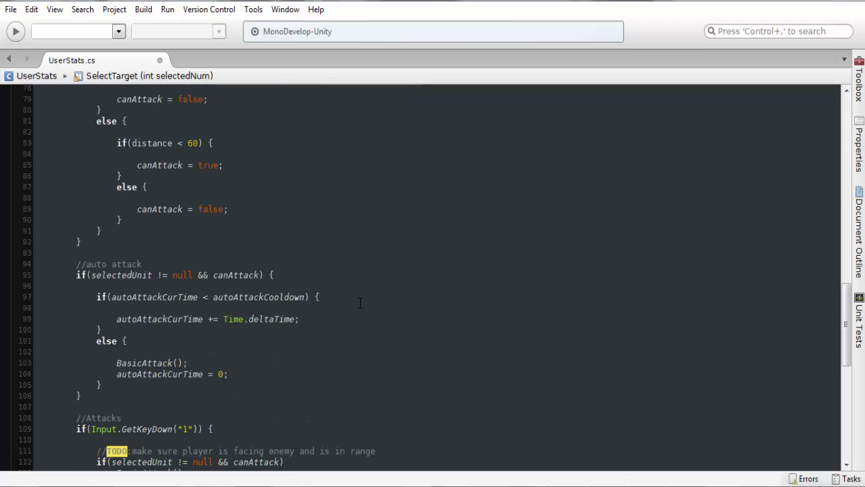
{"action": "scroll", "scroll_direction": "up", "scroll_amount": 3}
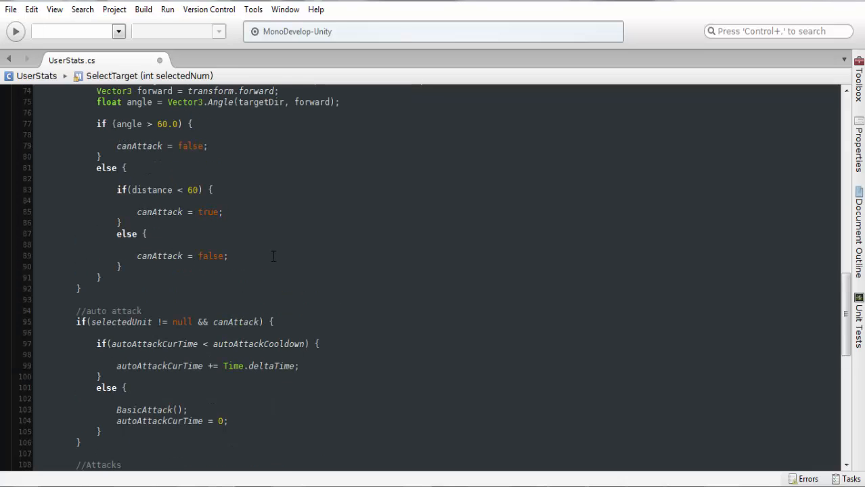
{"action": "scroll", "scroll_direction": "up", "scroll_amount": 3}
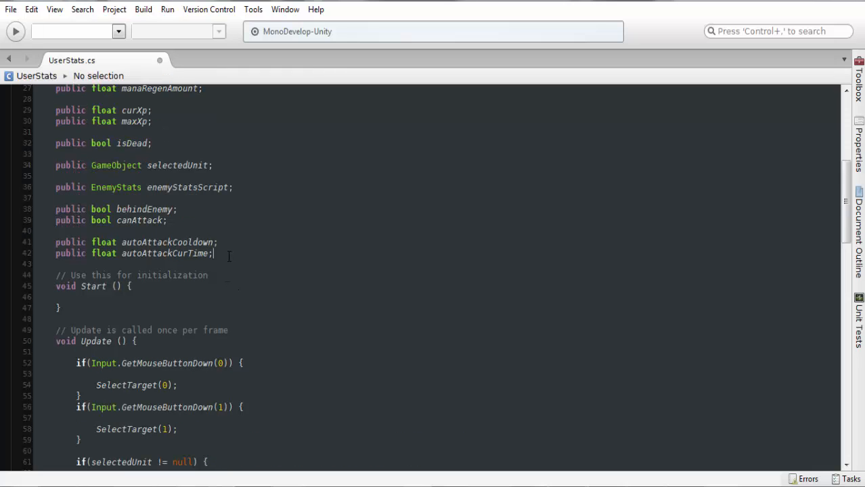
Step: Declare public bool canAutoAttack; below autoAttackCurTime in UserStats
{"action": "type", "text": "public bool canAutoAtt"}
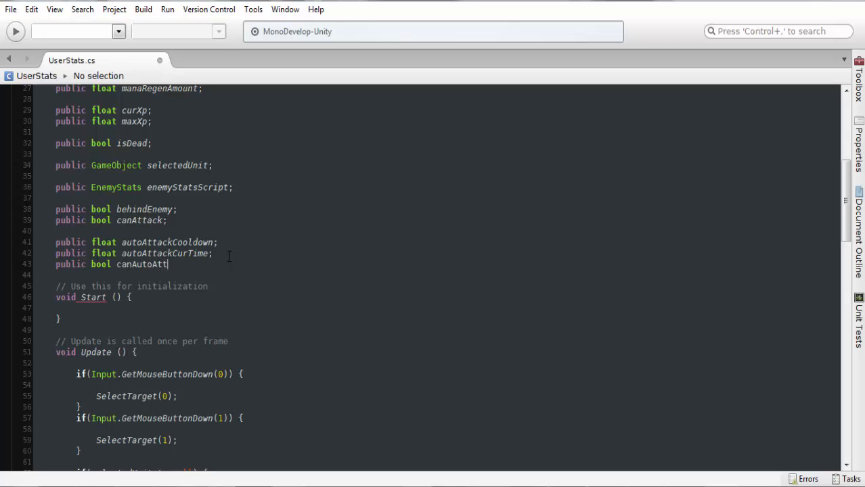
{"action": "type", "text": "ack;"}
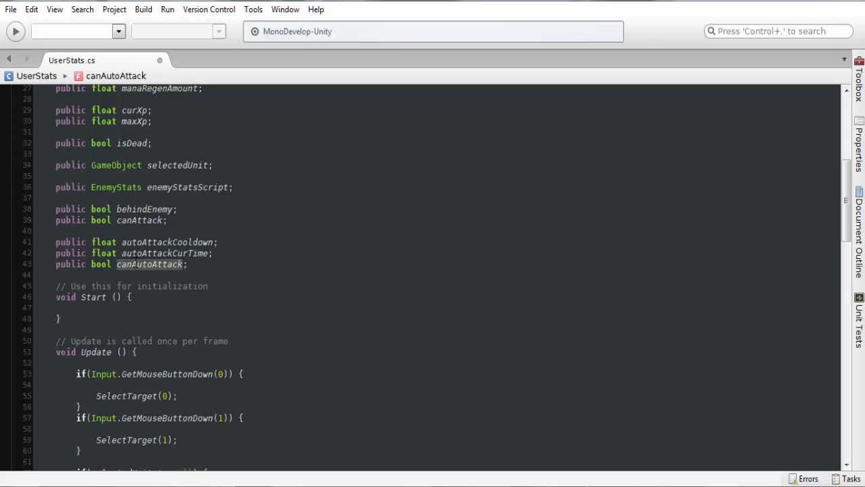
{"action": "scroll", "scroll_direction": "down", "scroll_amount": 3}
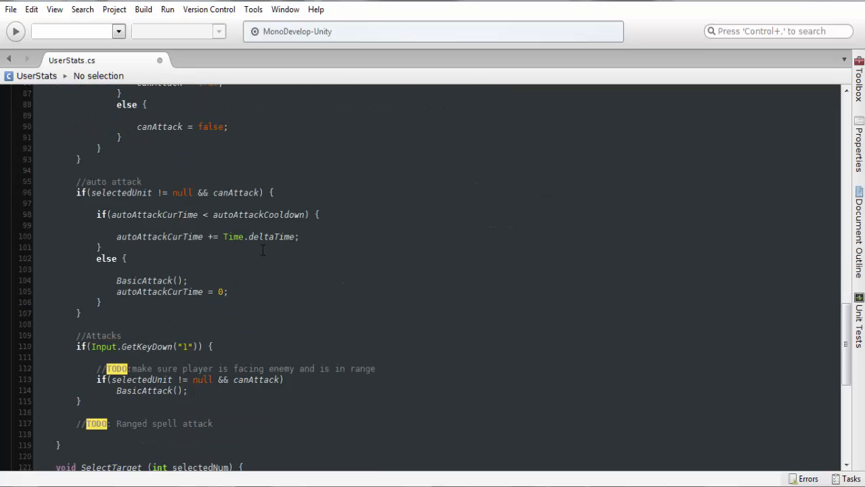
Step: Add 'canAutoAttack = false;' inside the selectedNum == 0 branch of SelectTarget
{"action": "scroll", "scroll_direction": "down", "scroll_amount": 3}
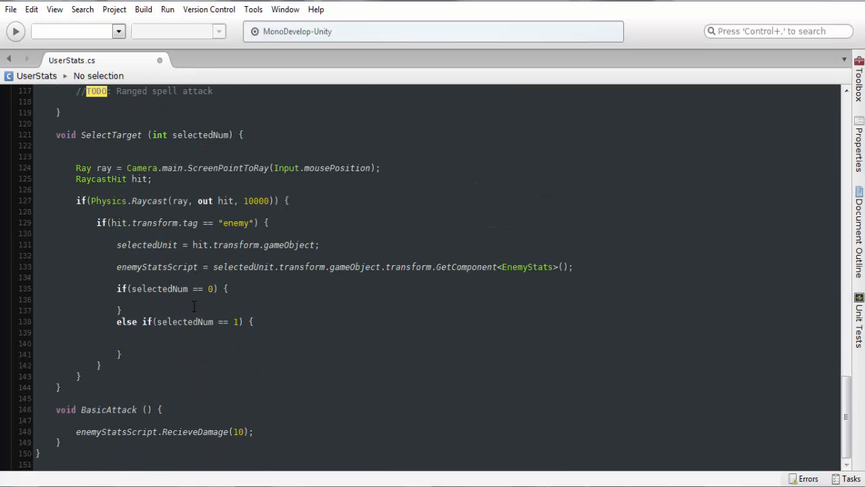
{"action": "left_click", "coordinate": [230, 290]}
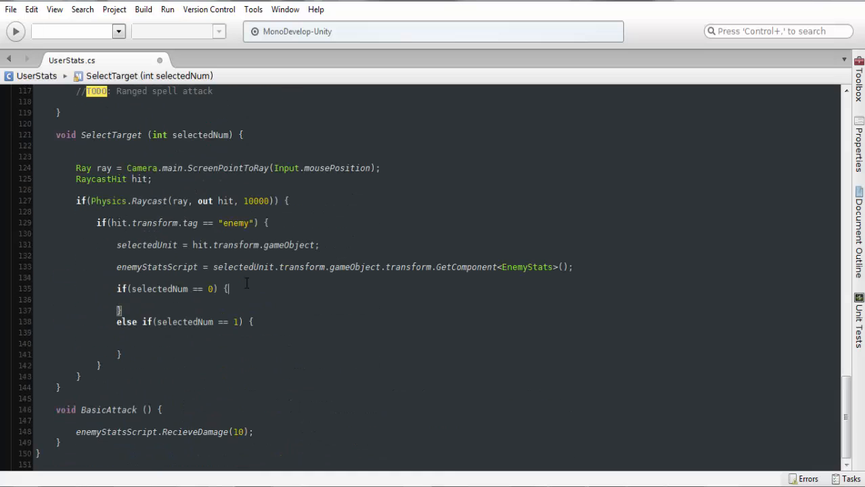
{"action": "key", "text": "Return"}
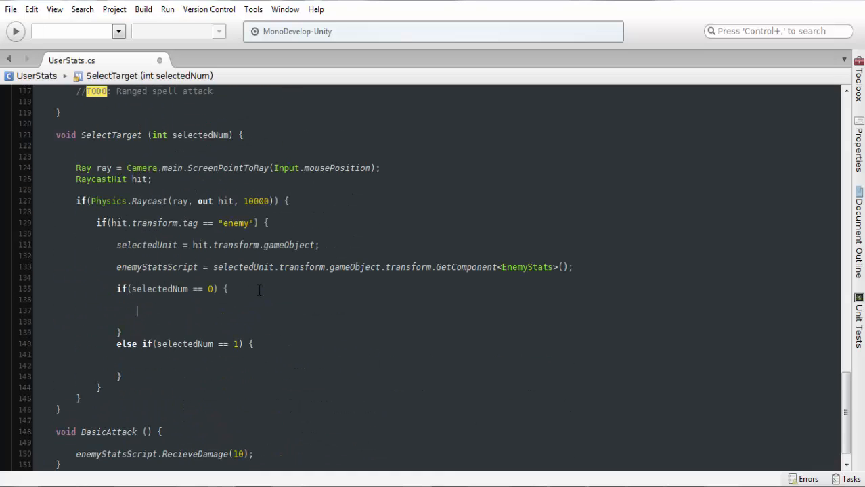
{"action": "type", "text": "canAutoAttack"}
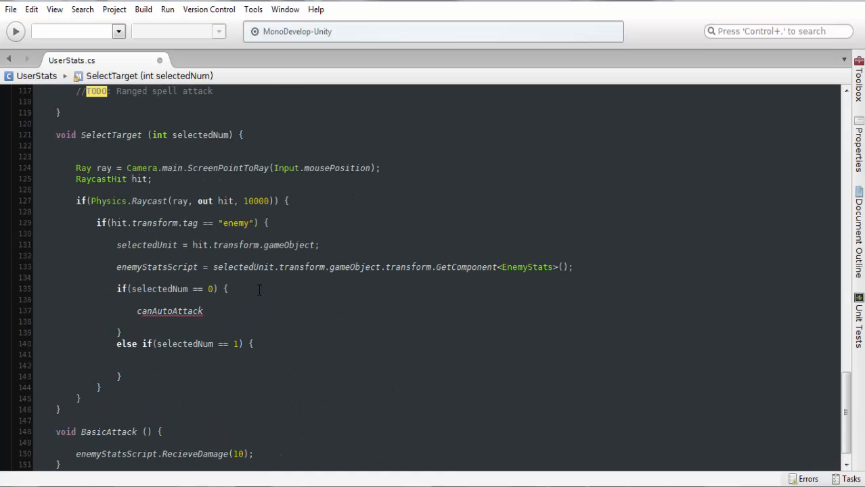
{"action": "type", "text": "= false;"}
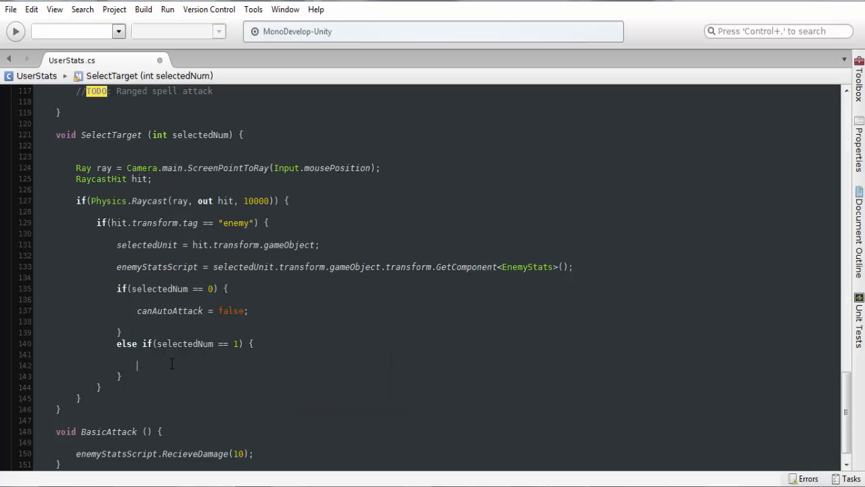
Step: Add 'canAutoAttack = true;' inside the selectedNum == 1 branch
{"action": "type", "text": "canAutoAttack ="}
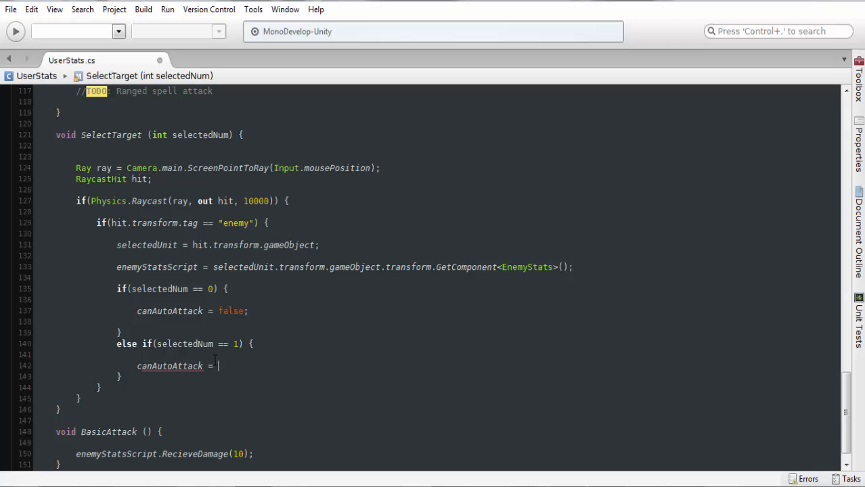
{"action": "type", "text": "true;"}
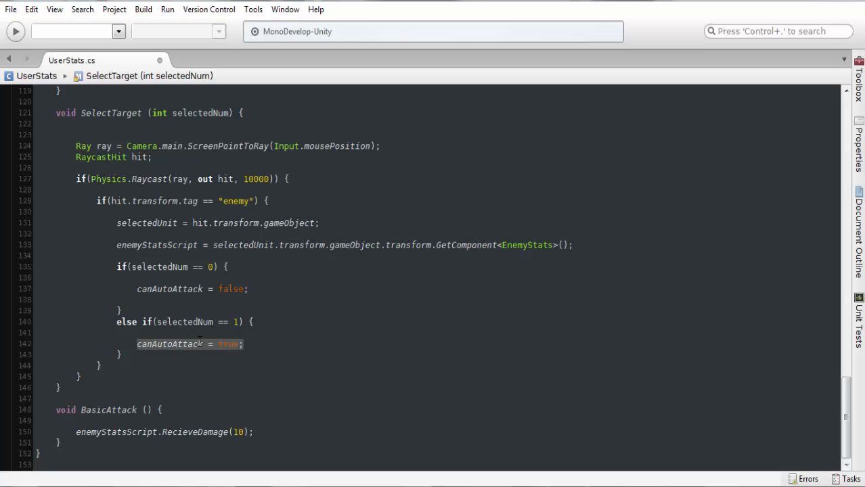
Step: Scroll to the Attacks block to add 'canAutoAttack = true;' after BasicAttack()
{"action": "scroll", "scroll_direction": "up", "scroll_amount": 3}
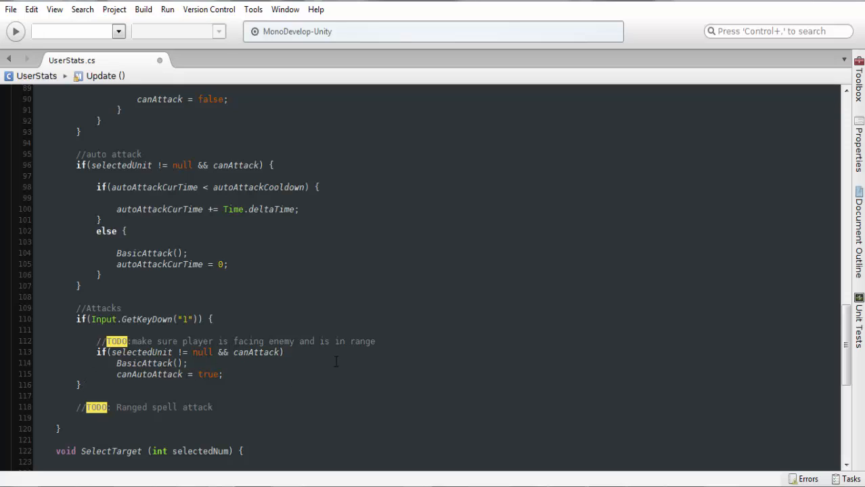
{"action": "scroll", "scroll_direction": "down", "scroll_amount": 3}
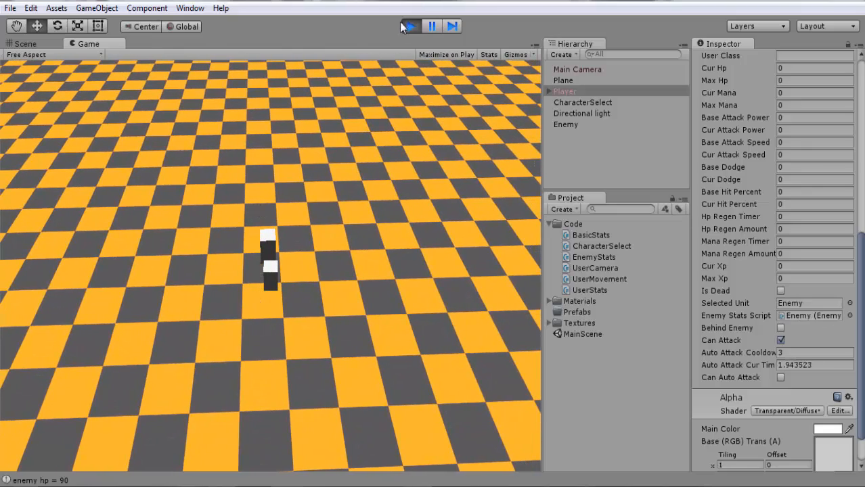
Step: Stop Play mode and append '&& canAutoAttack = true' to the auto-attack if condition
{"action": "left_click", "coordinate": [26, 44]}
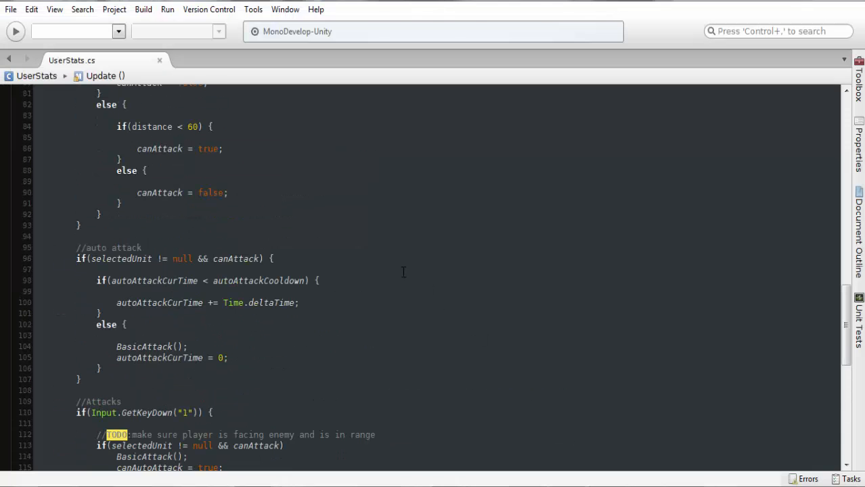
{"action": "scroll", "scroll_direction": "down", "scroll_amount": 3}
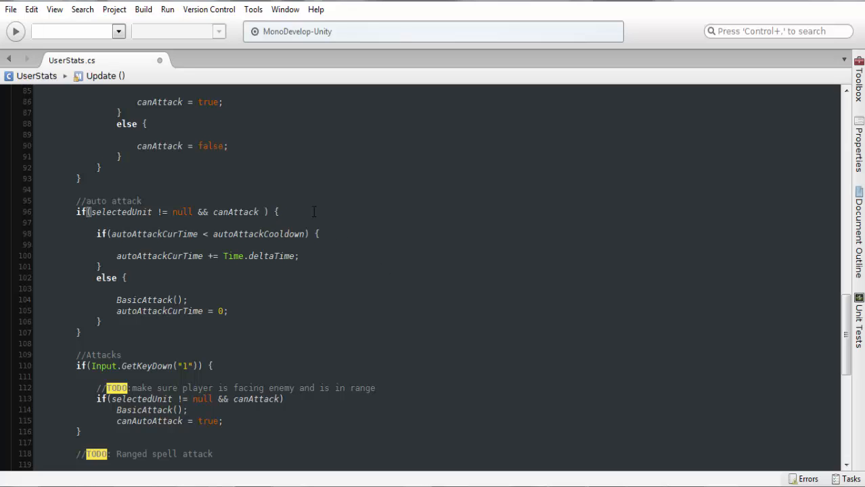
{"action": "type", "text": "&& canAutoAttack = true;"}
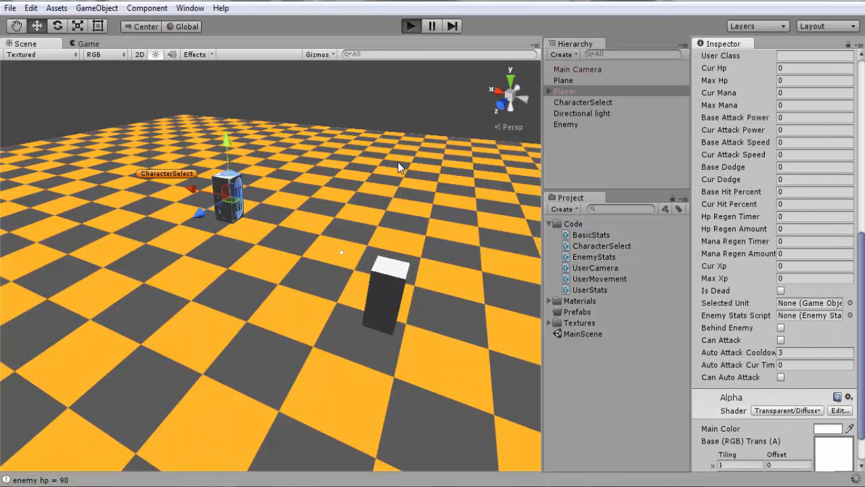
Step: Run the game and target the enemy so auto-attacks fire on the timer
{"action": "left_click", "coordinate": [411, 26]}
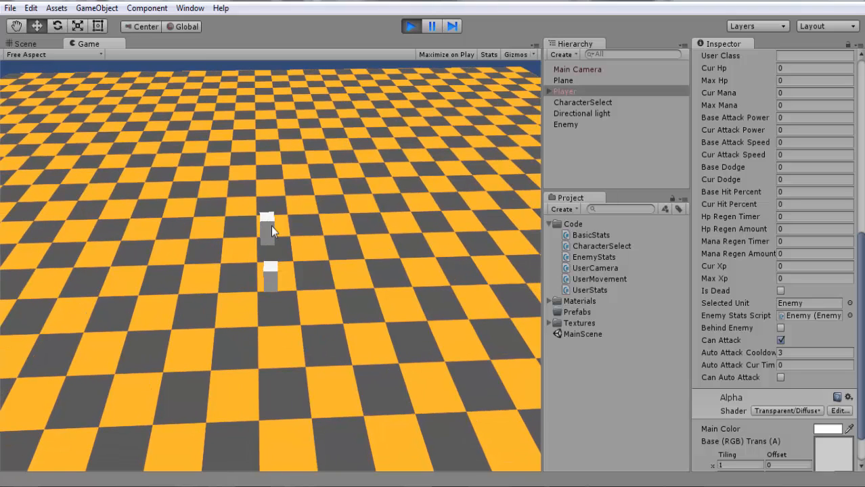
{"action": "mouse_move", "coordinate": [395, 207]}
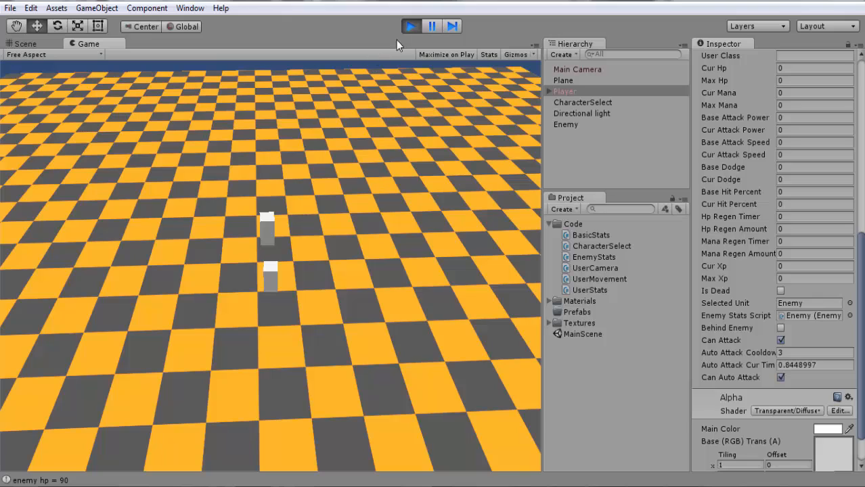
{"action": "left_click", "coordinate": [24, 44]}
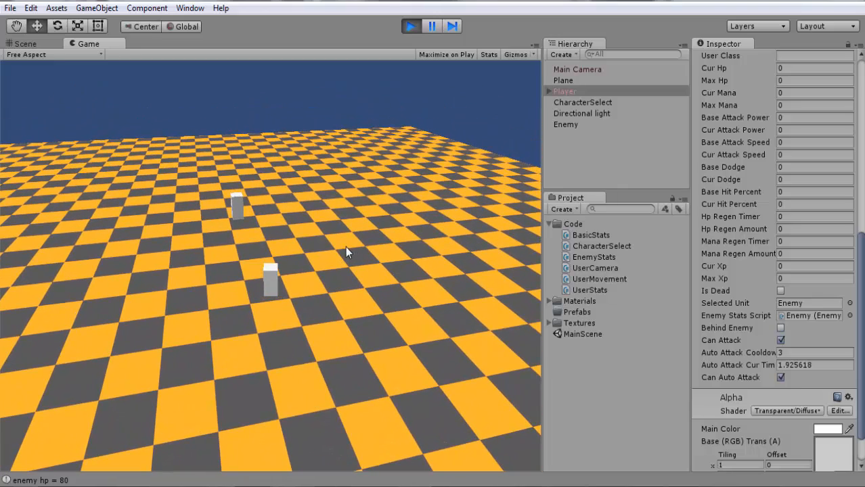
{"action": "mouse_move", "coordinate": [417, 254]}
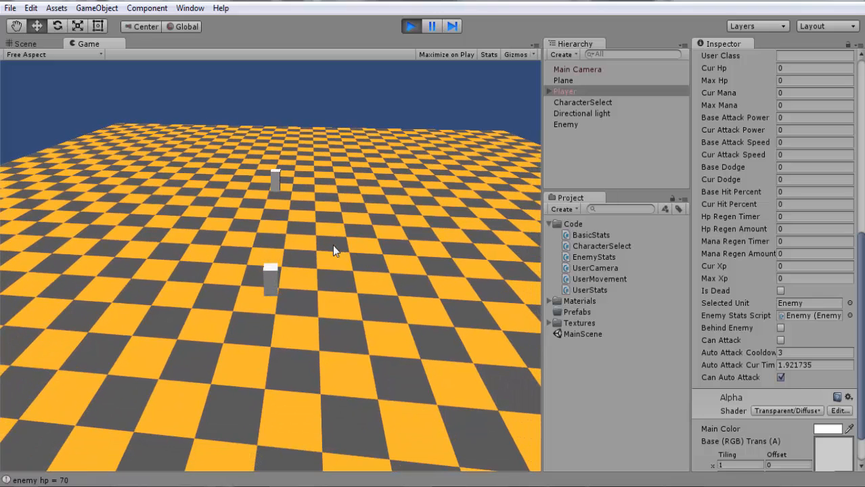
{"action": "mouse_move", "coordinate": [770, 371]}
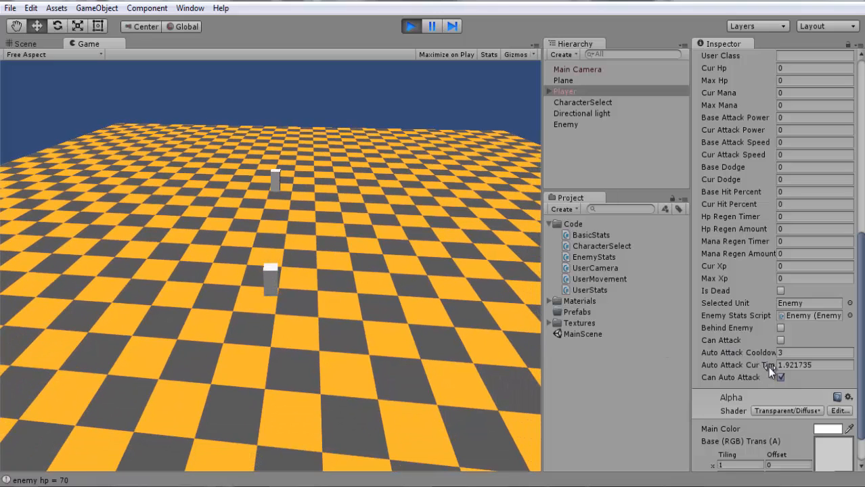
{"action": "mouse_move", "coordinate": [483, 290]}
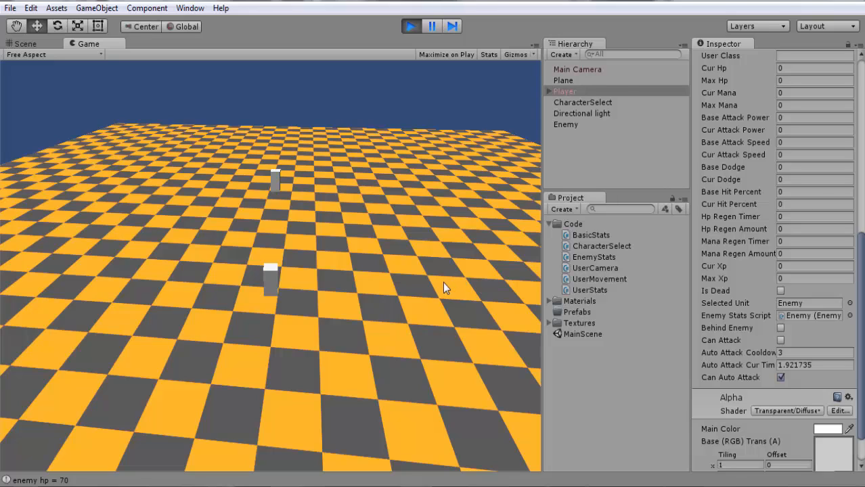
{"action": "mouse_move", "coordinate": [281, 237]}
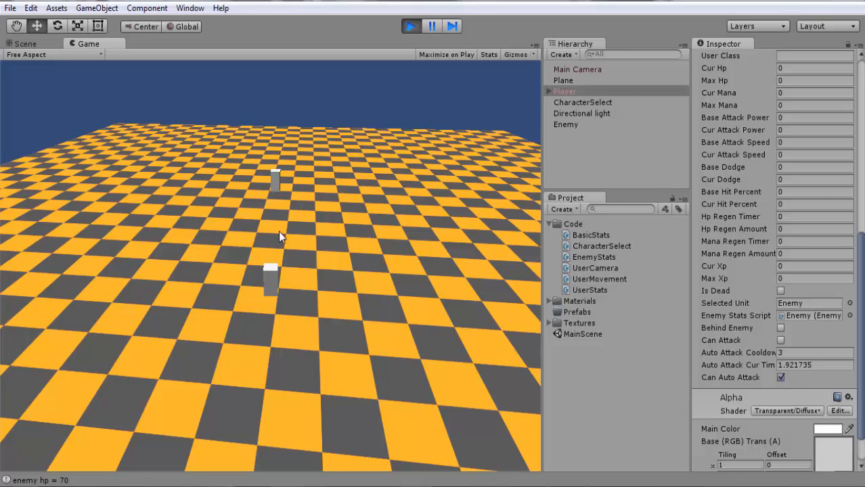
{"action": "mouse_move", "coordinate": [341, 203]}
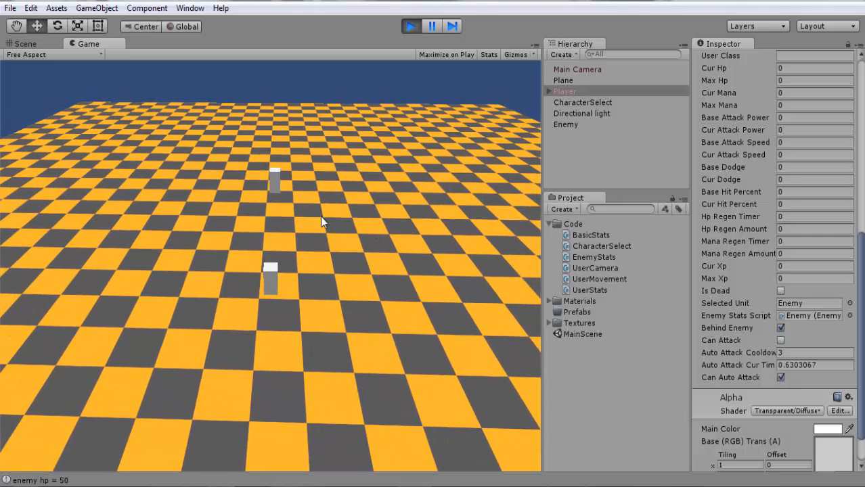
{"action": "mouse_move", "coordinate": [357, 253]}
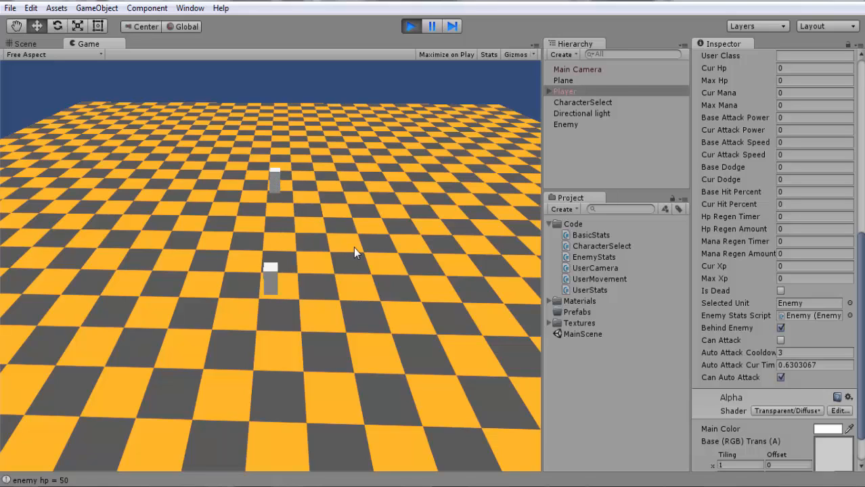
{"action": "mouse_move", "coordinate": [368, 259]}
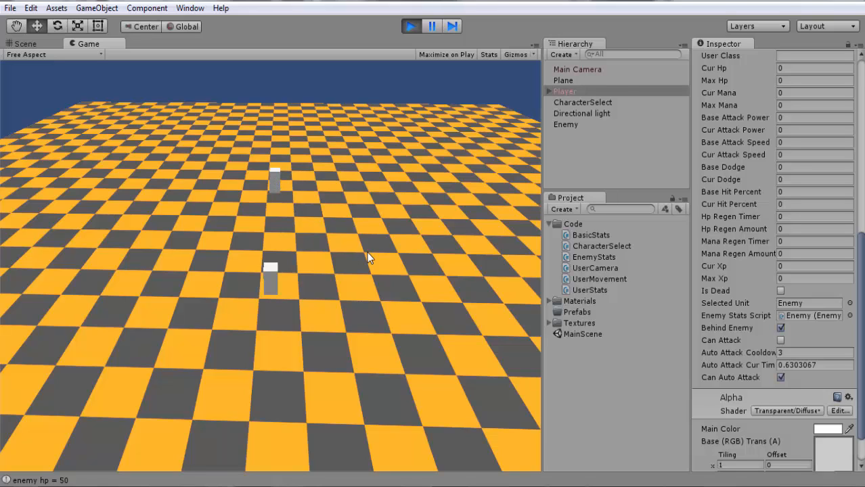
{"action": "mouse_move", "coordinate": [363, 259]}
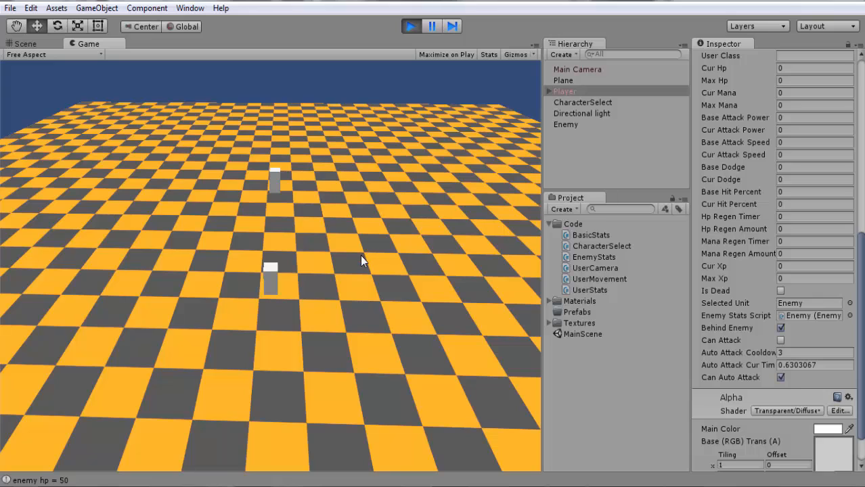